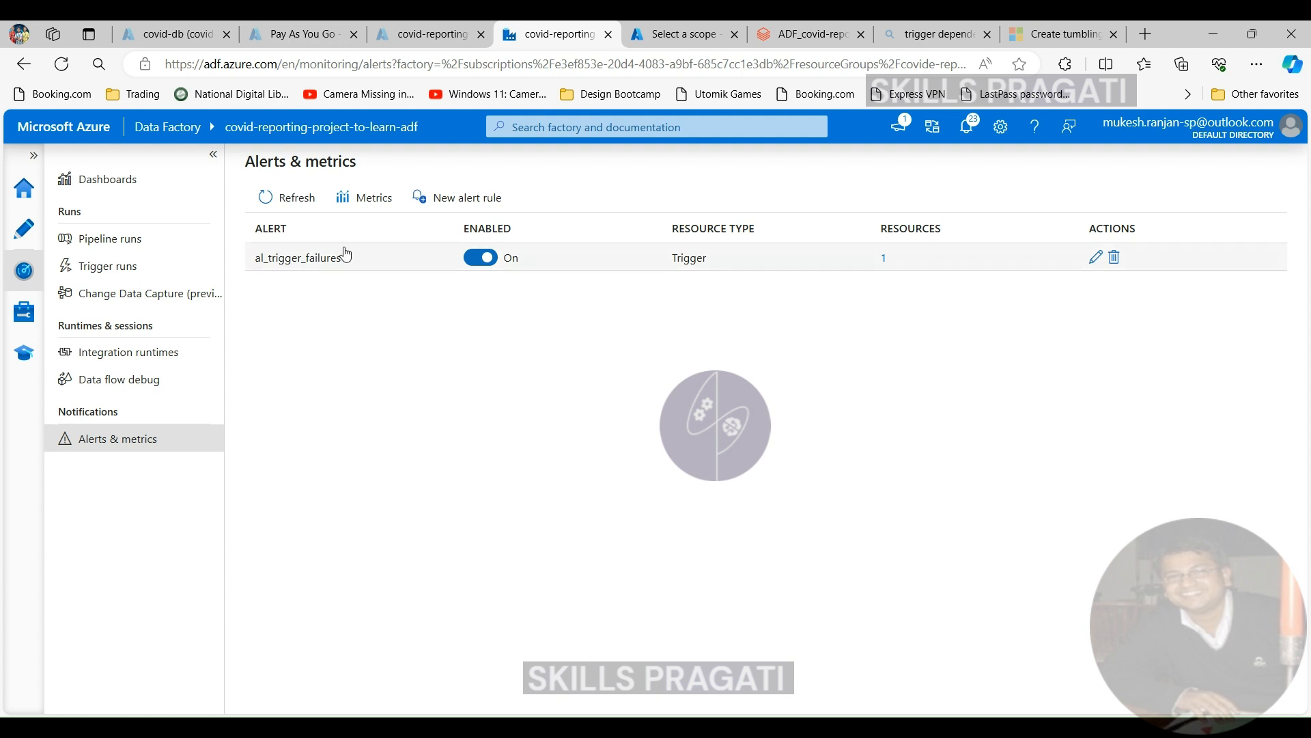
mouse_move(110, 238)
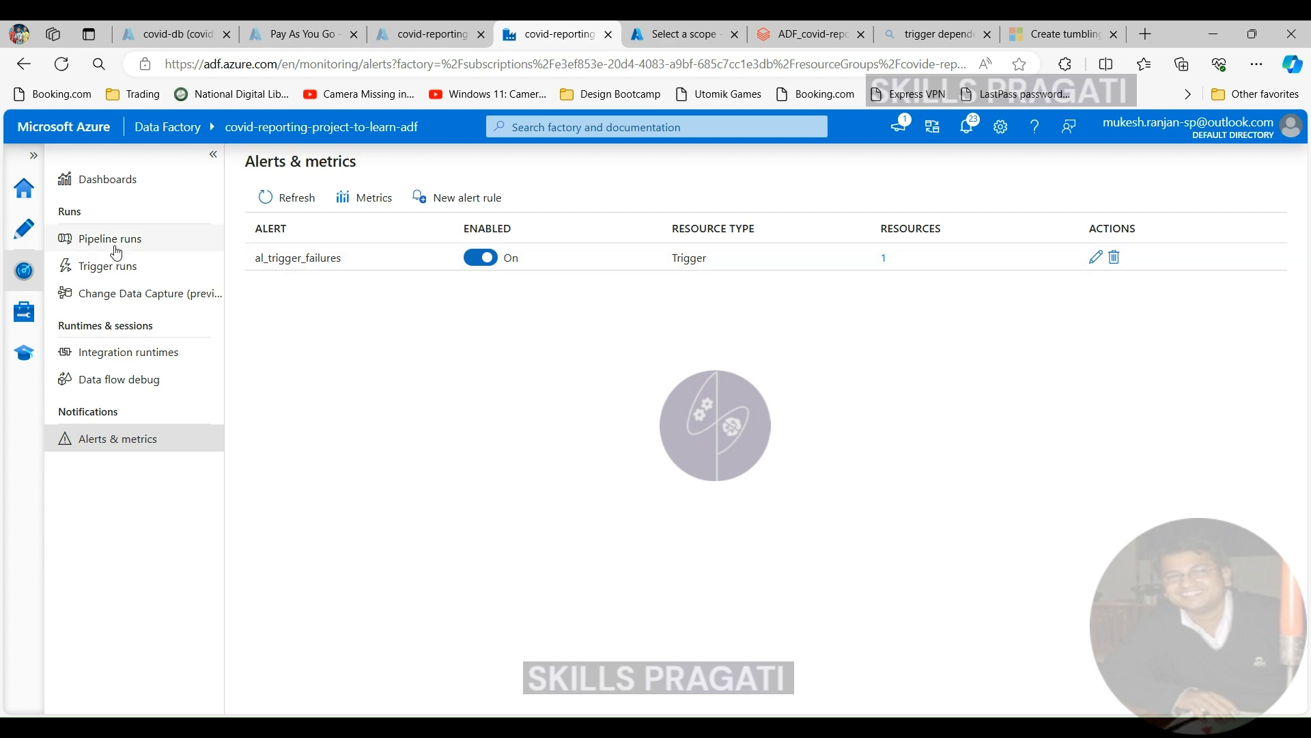
- Open the Lookup activity's source dataset ds_ecdc_file_list_dynamic from pl_ingest_all_ecdc_data in the Author hub
left_click(23, 230)
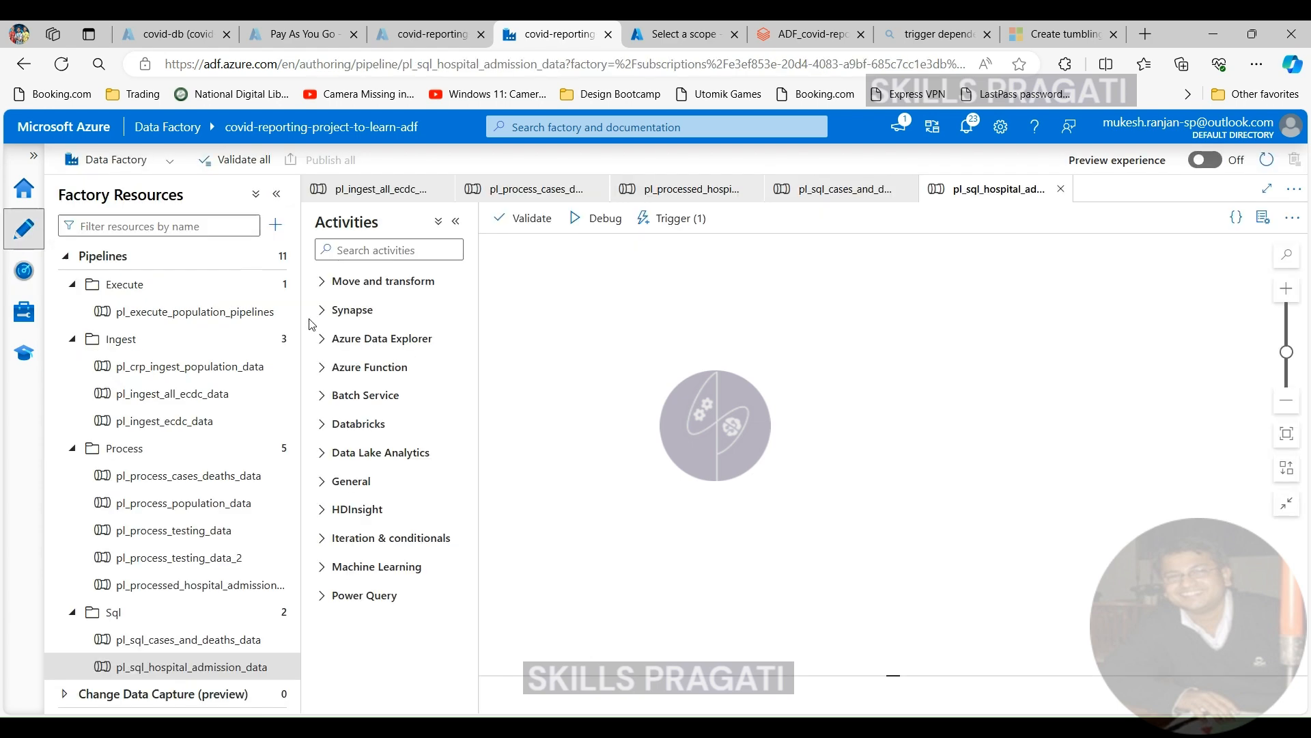
left_click(172, 393)
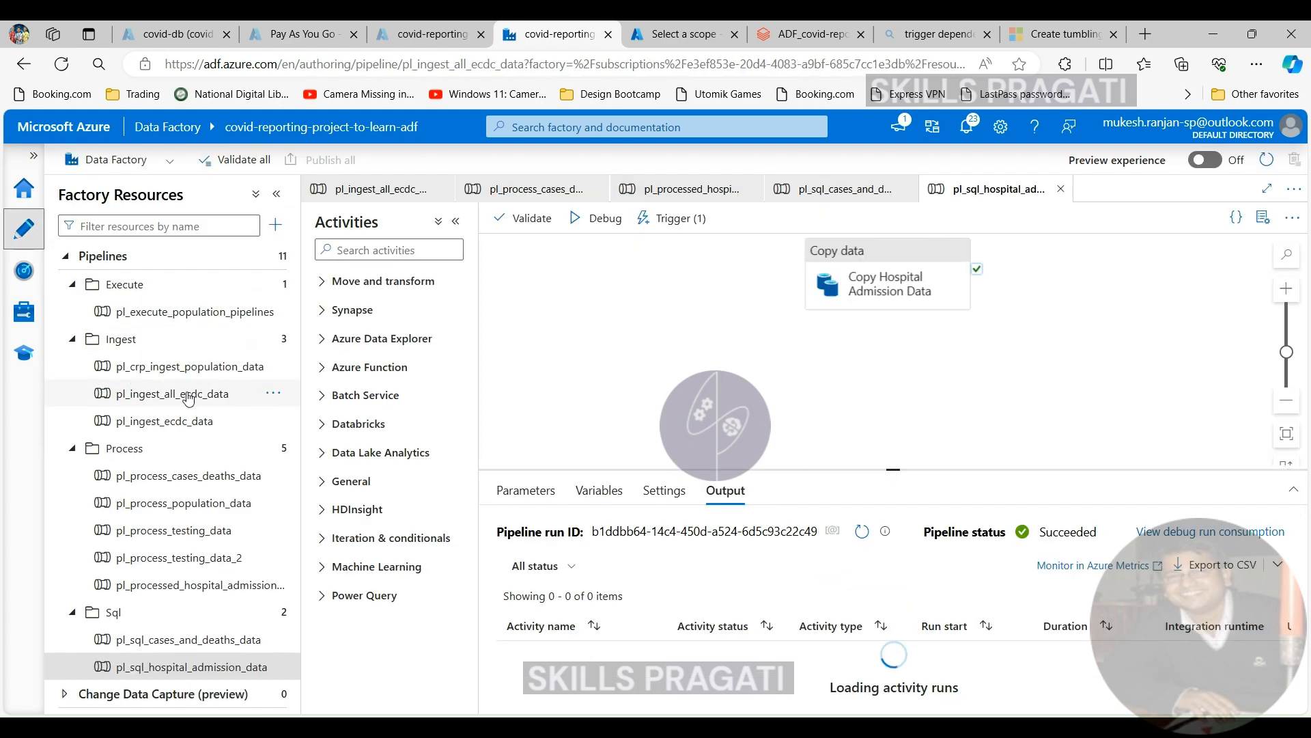
left_click(172, 393)
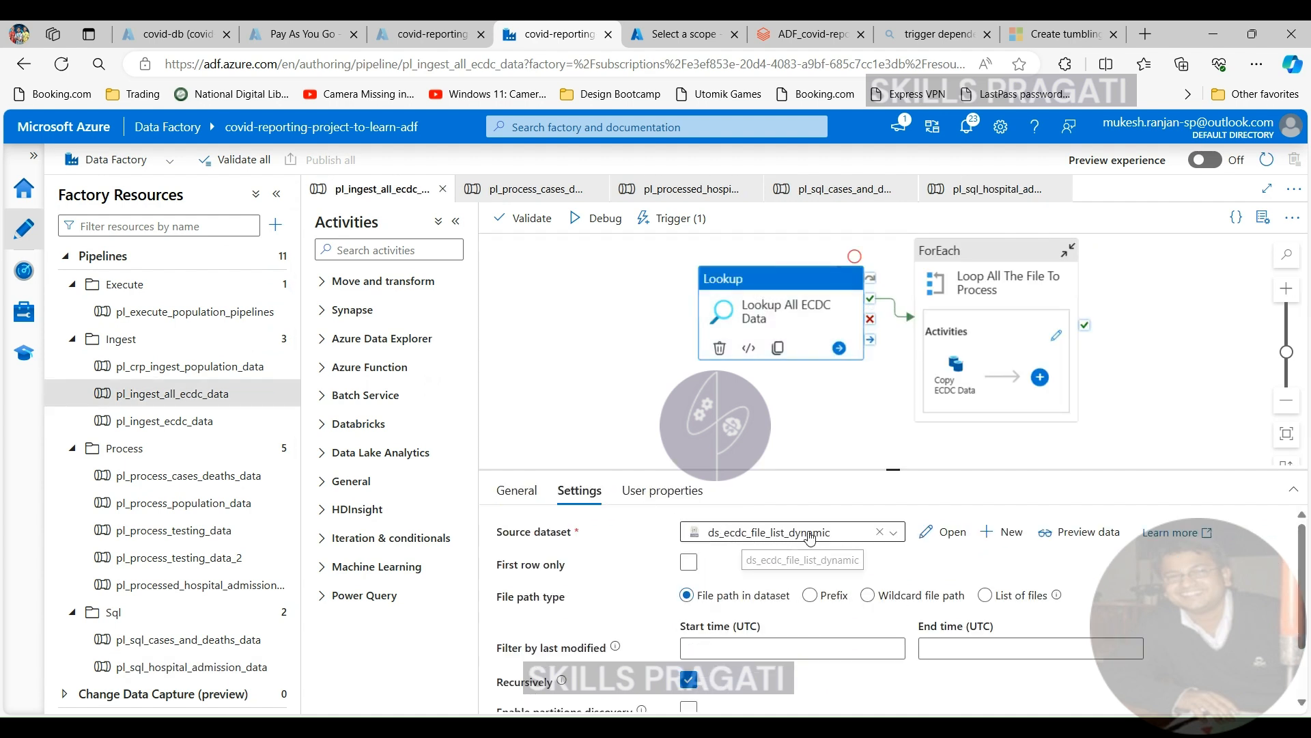
mouse_move(847, 539)
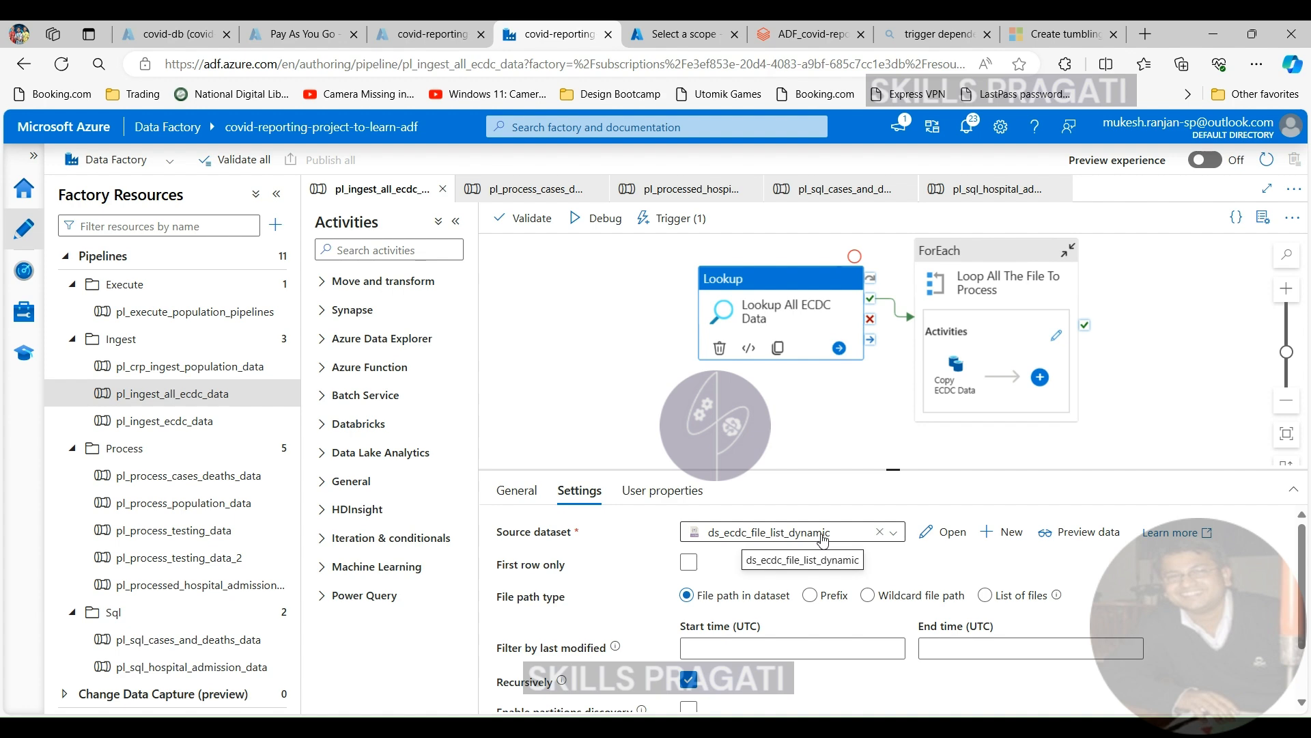
left_click(951, 531)
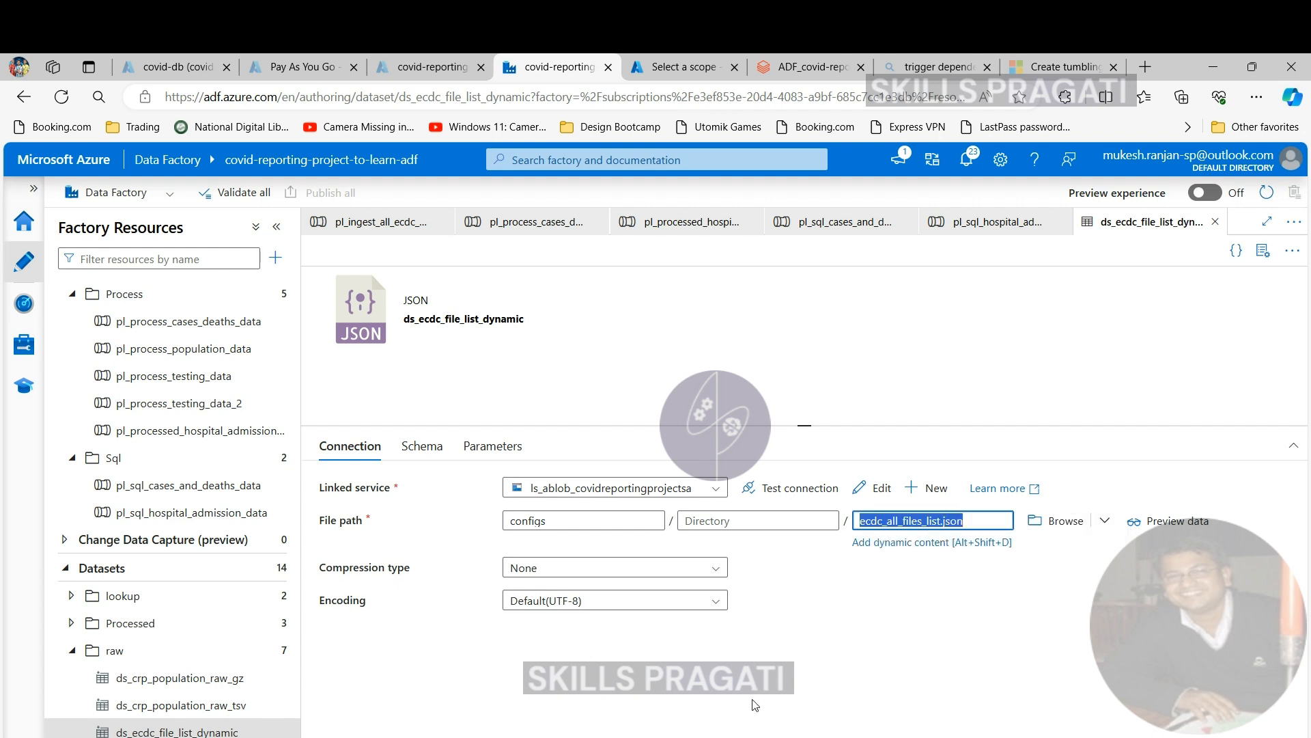
mouse_move(1213, 210)
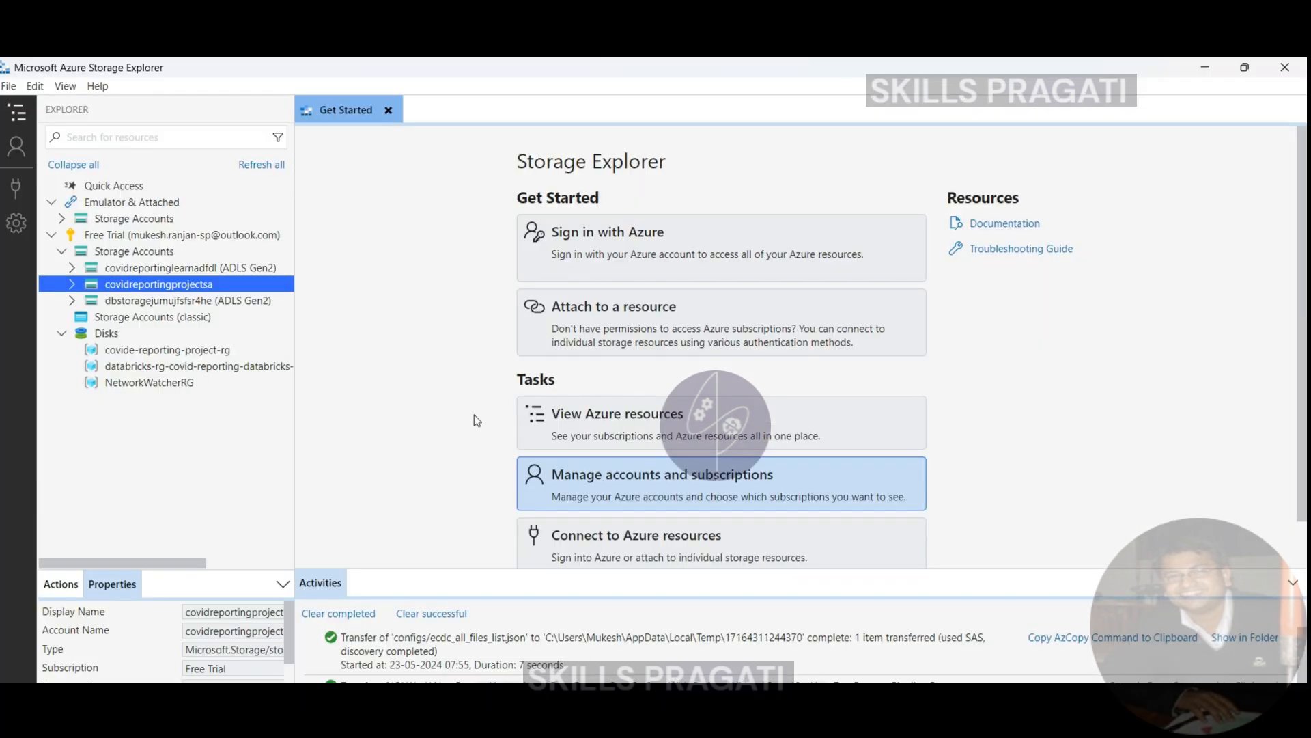
- Expand covidreportingprojectsa's blob containers and open ecdc_all_files_list.json from configs
left_click(72, 284)
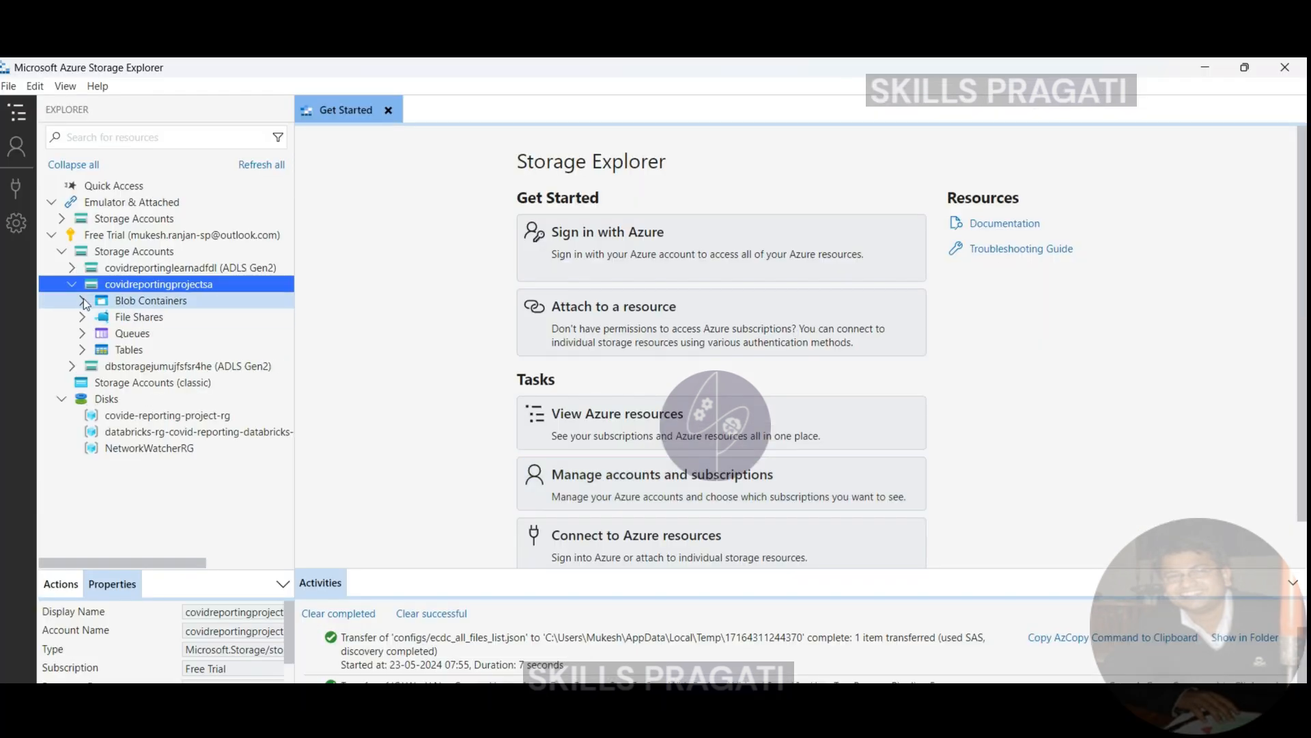
left_click(82, 300)
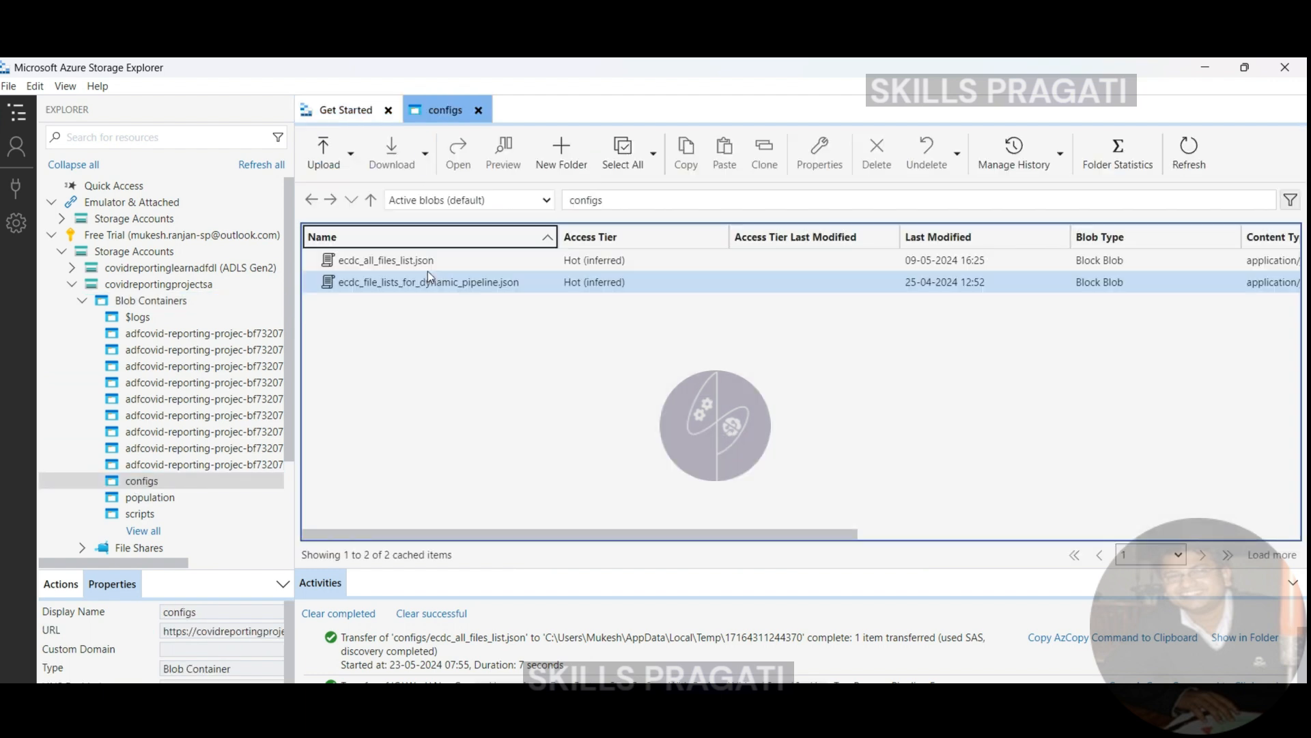
left_click(385, 260)
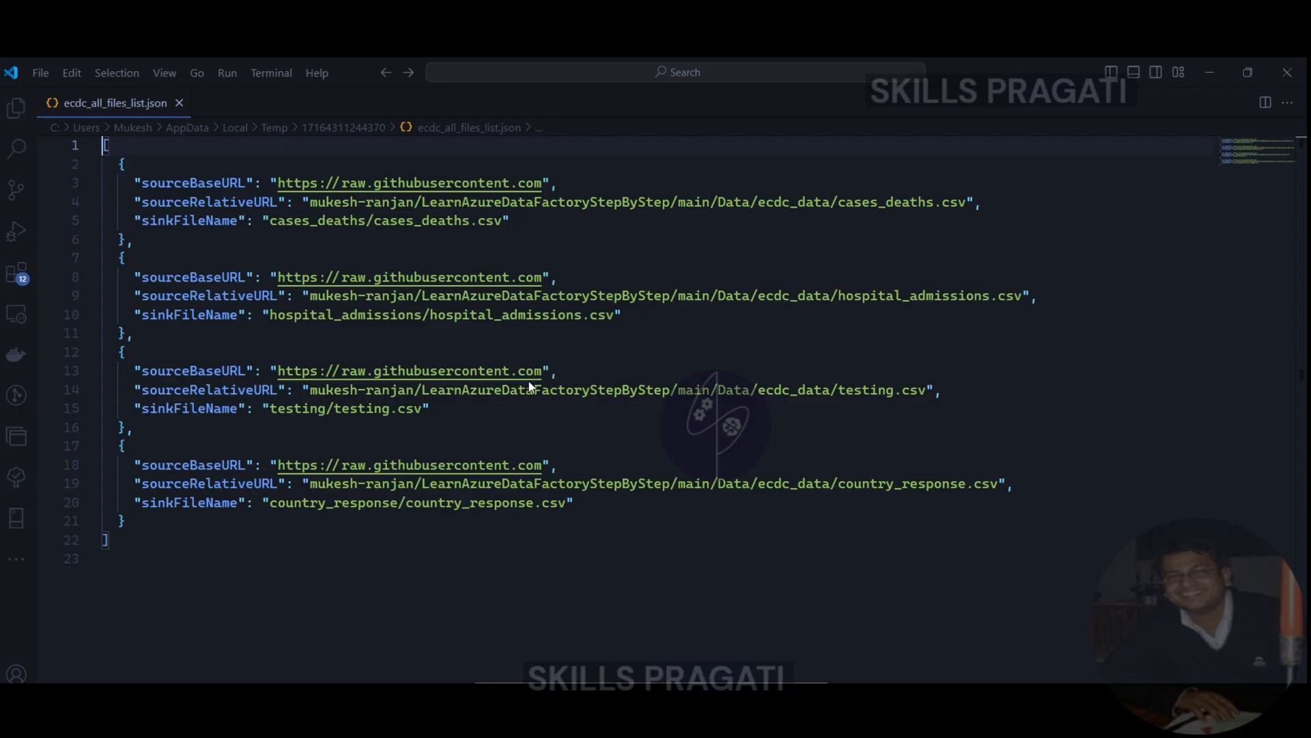
- Rename every ecdc_data occurrence in the source URLs to ecdc_dat and return to Data Factory
left_click(410, 102)
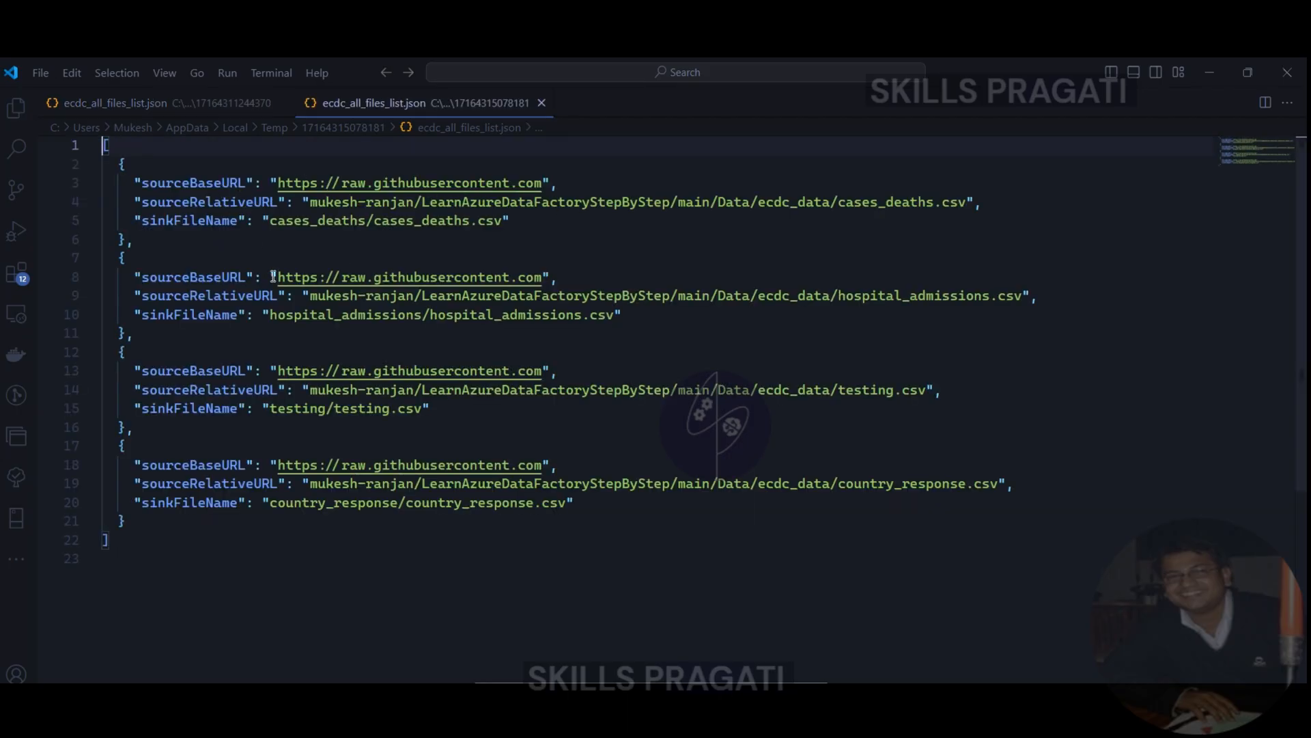
mouse_move(552, 263)
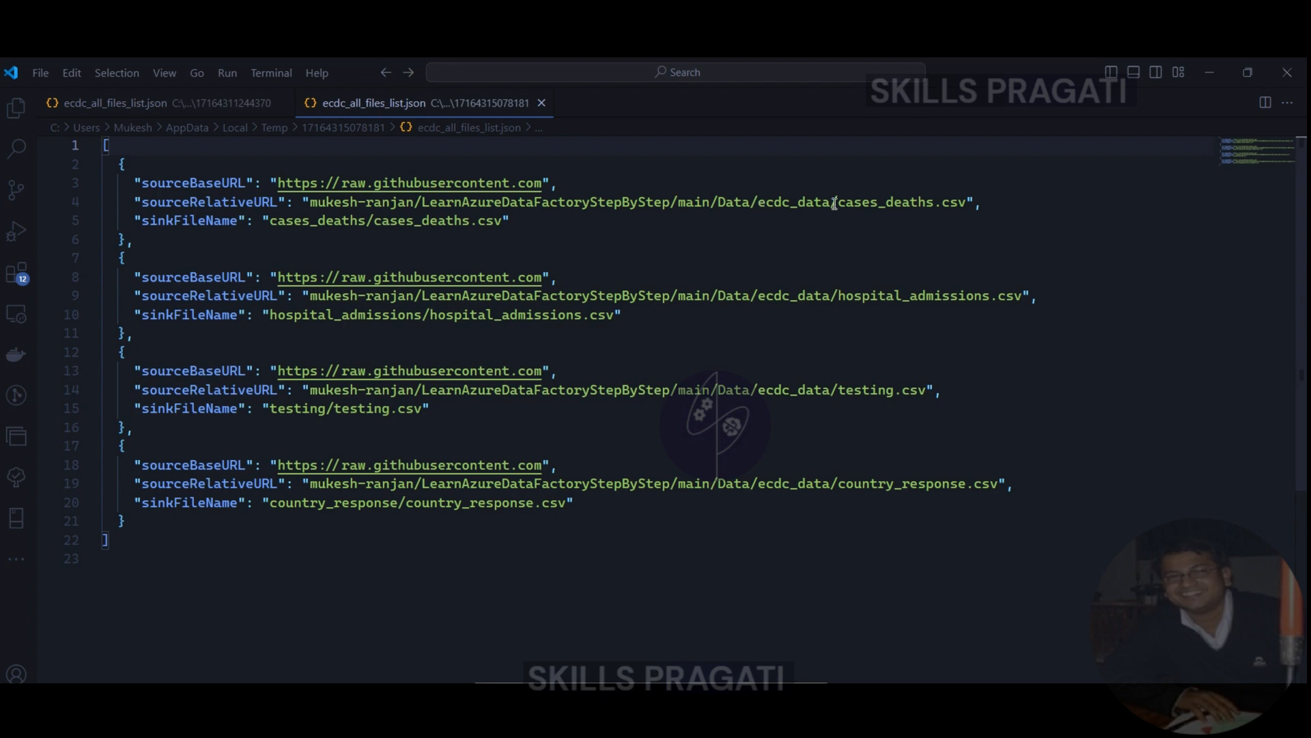
left_click(791, 295)
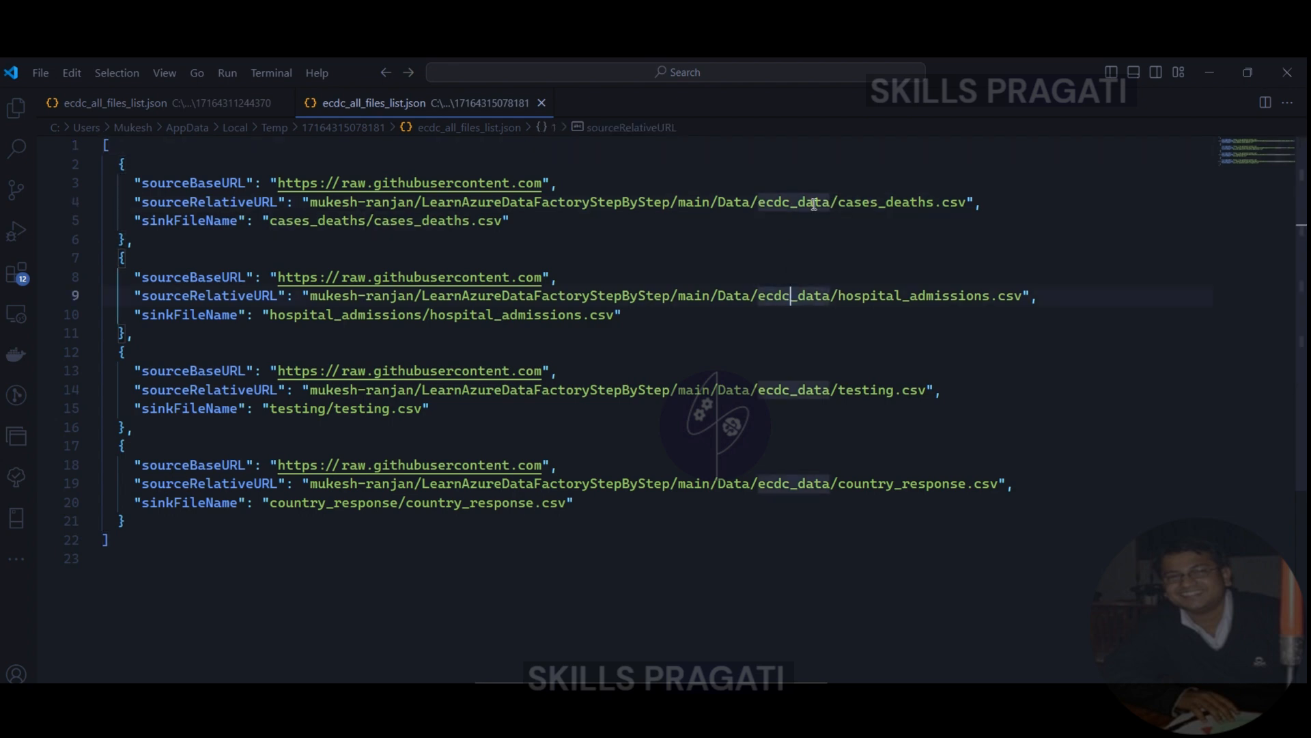
key("Backspace")
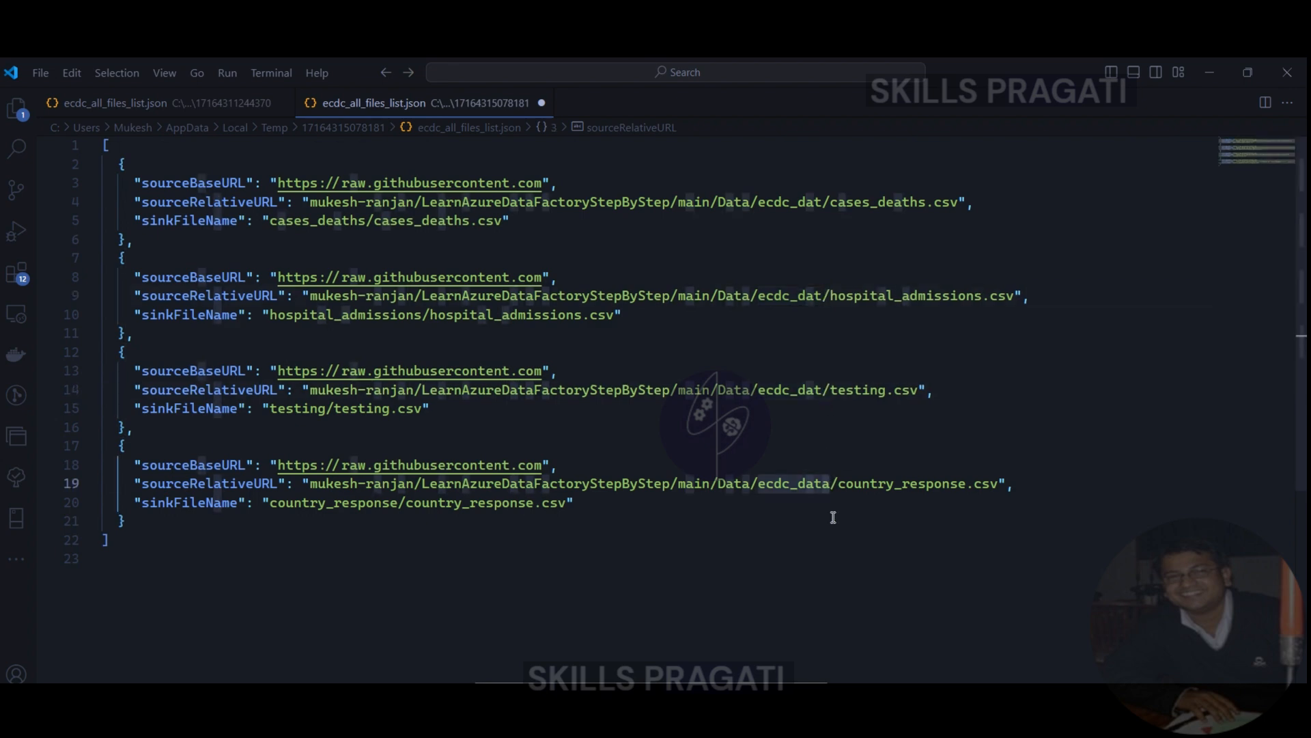
left_click(39, 73)
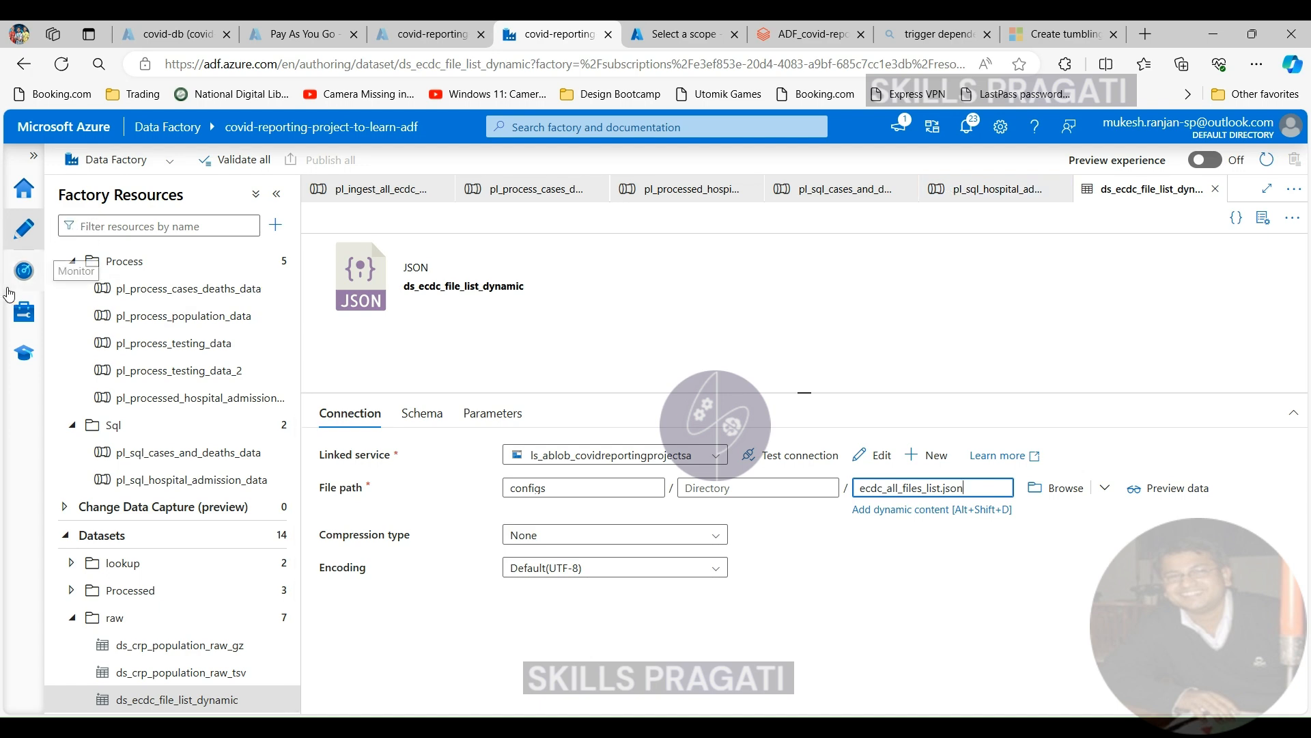
- Check trigger statuses under Manage > Triggers, then show recent trigger runs in Monitor
left_click(23, 312)
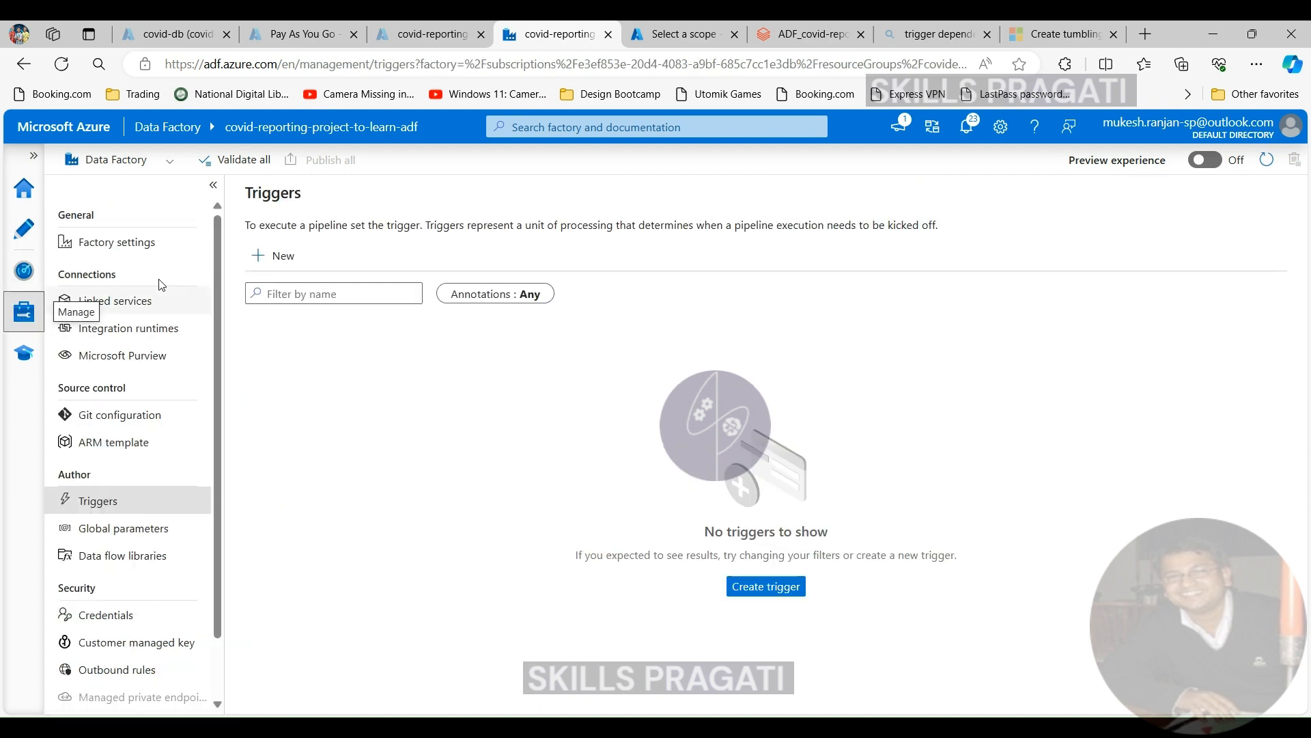
left_click(97, 500)
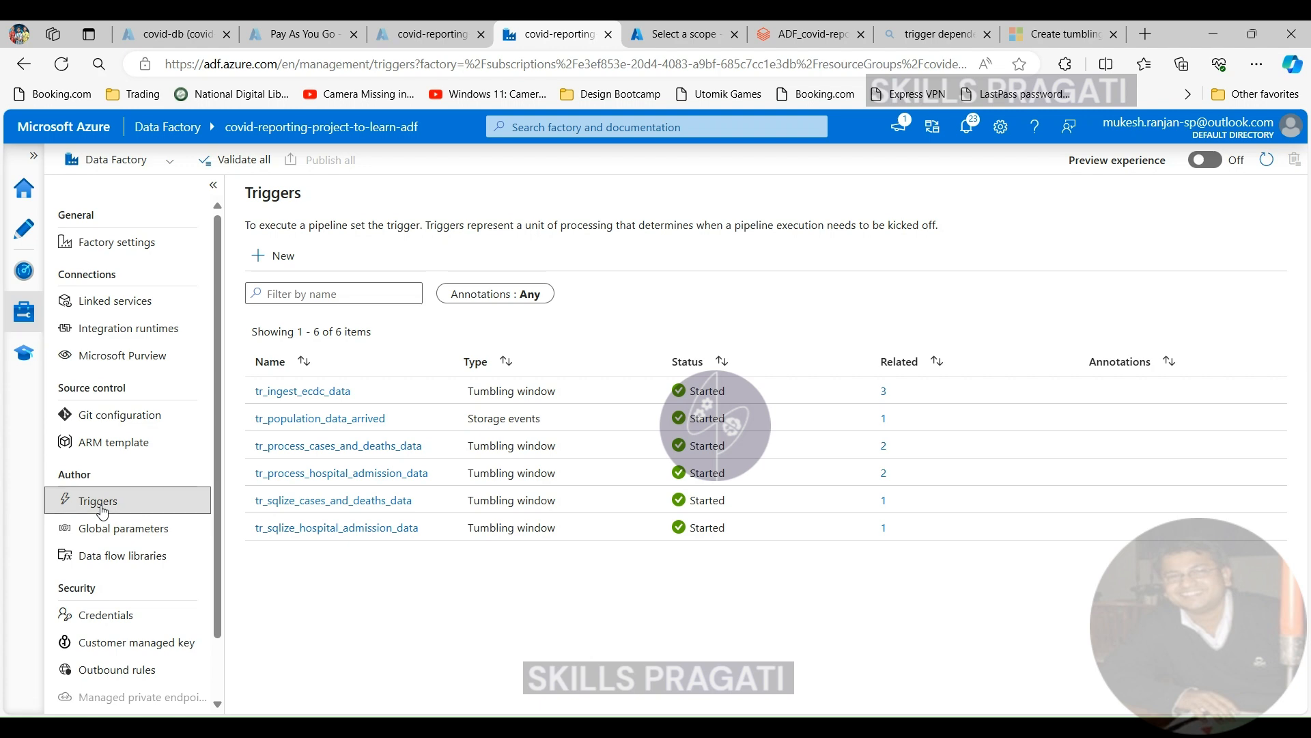
left_click(24, 270)
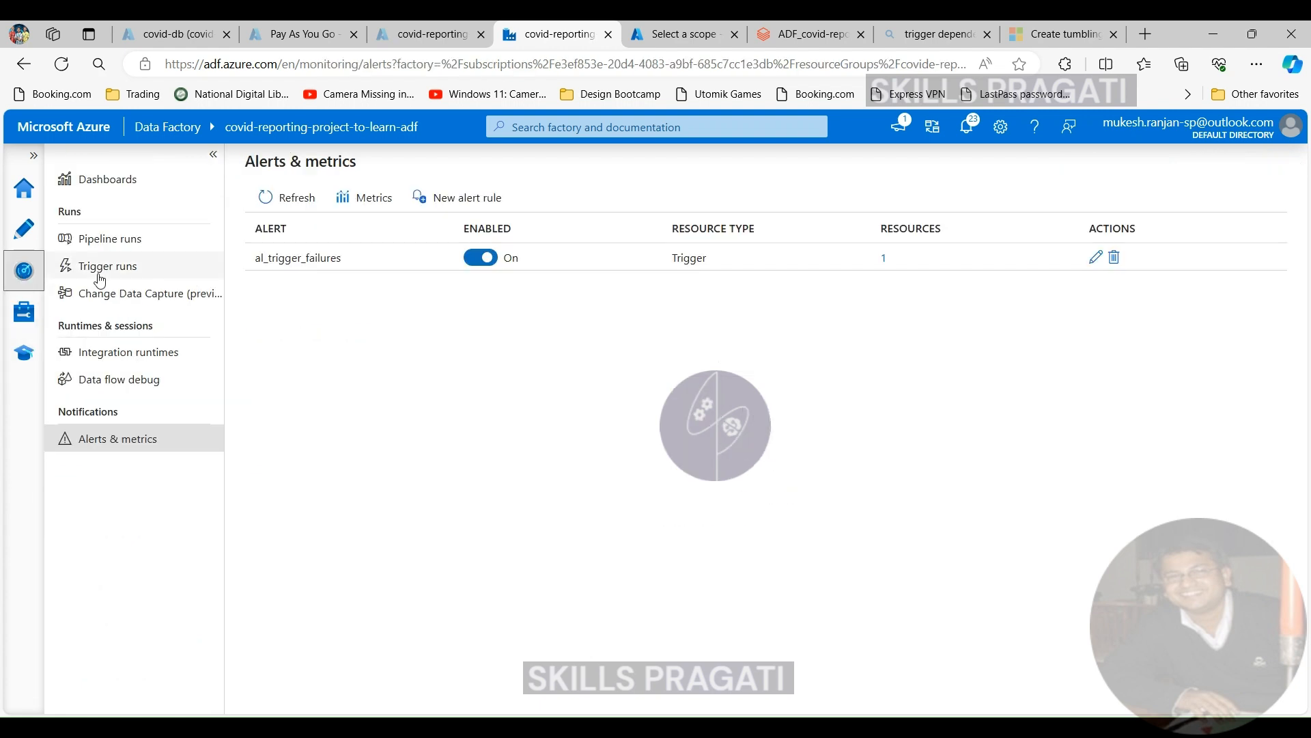
left_click(106, 267)
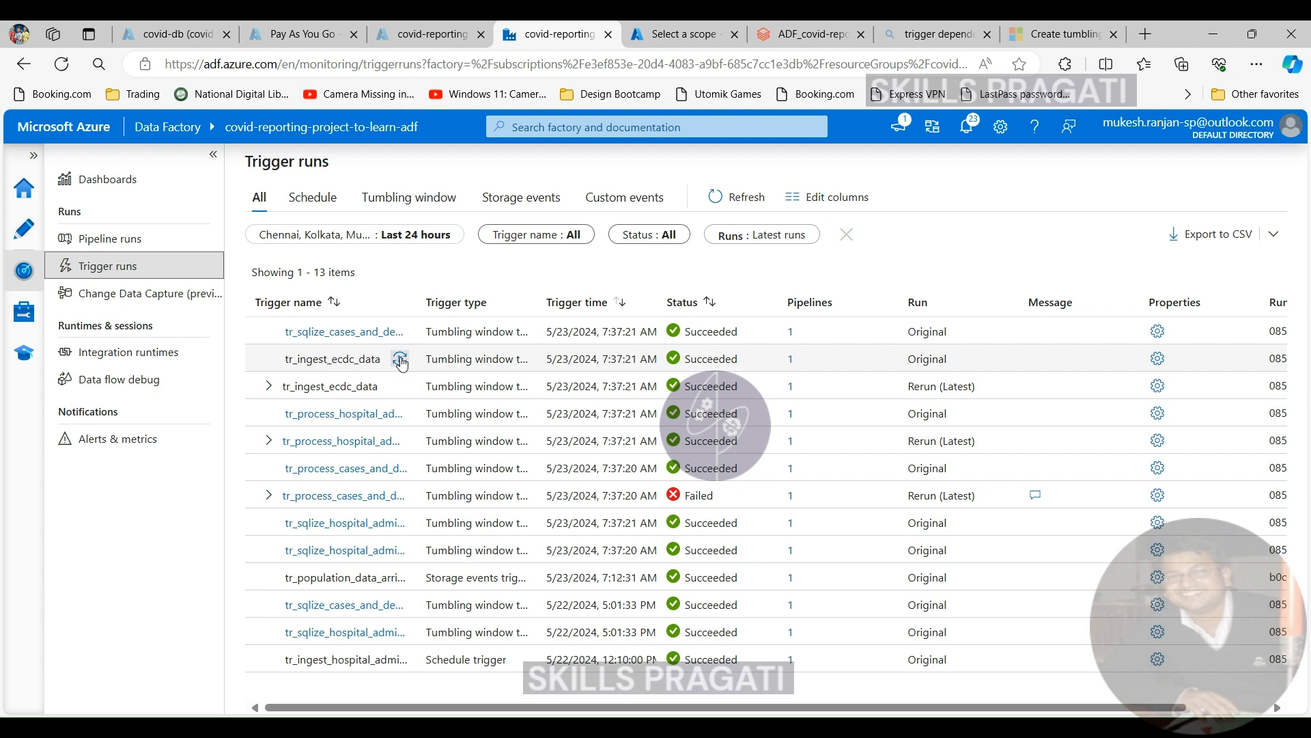
- Rerun tr_ingest_ecdc_data and refresh until the new run shows Failed
left_click(400, 359)
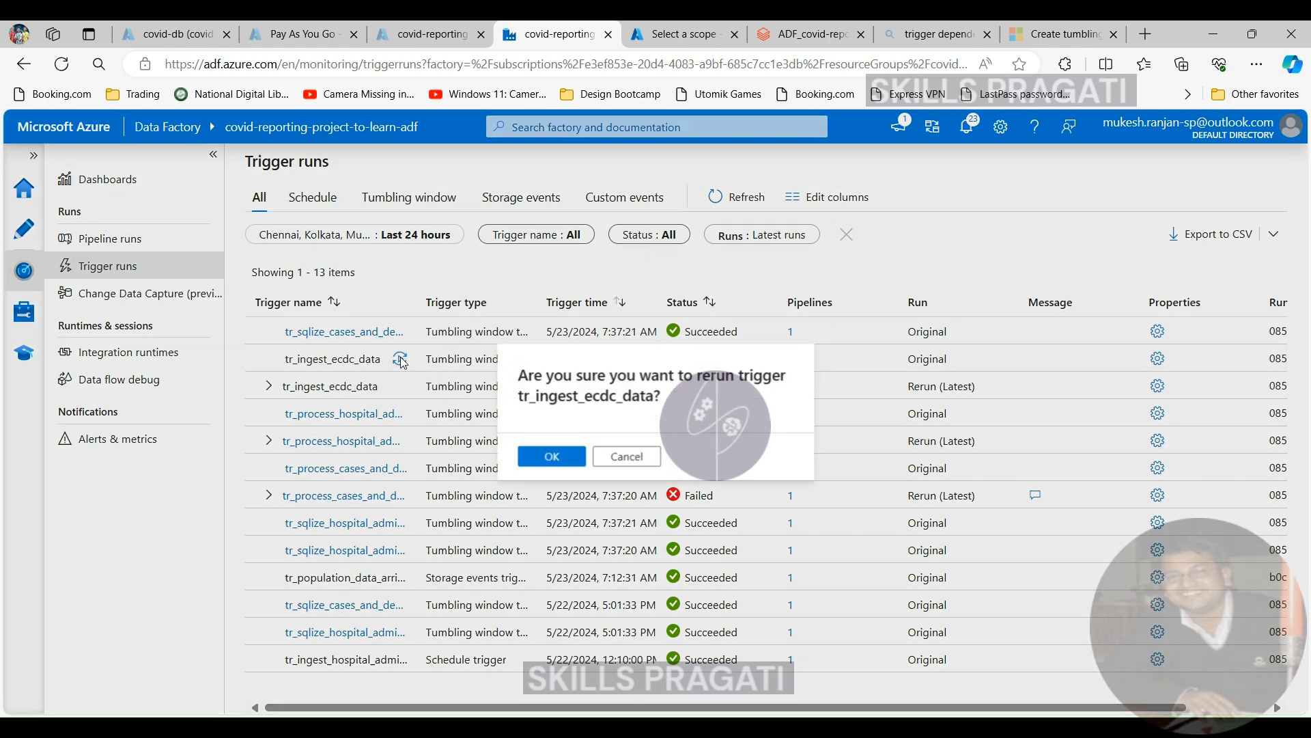
left_click(550, 456)
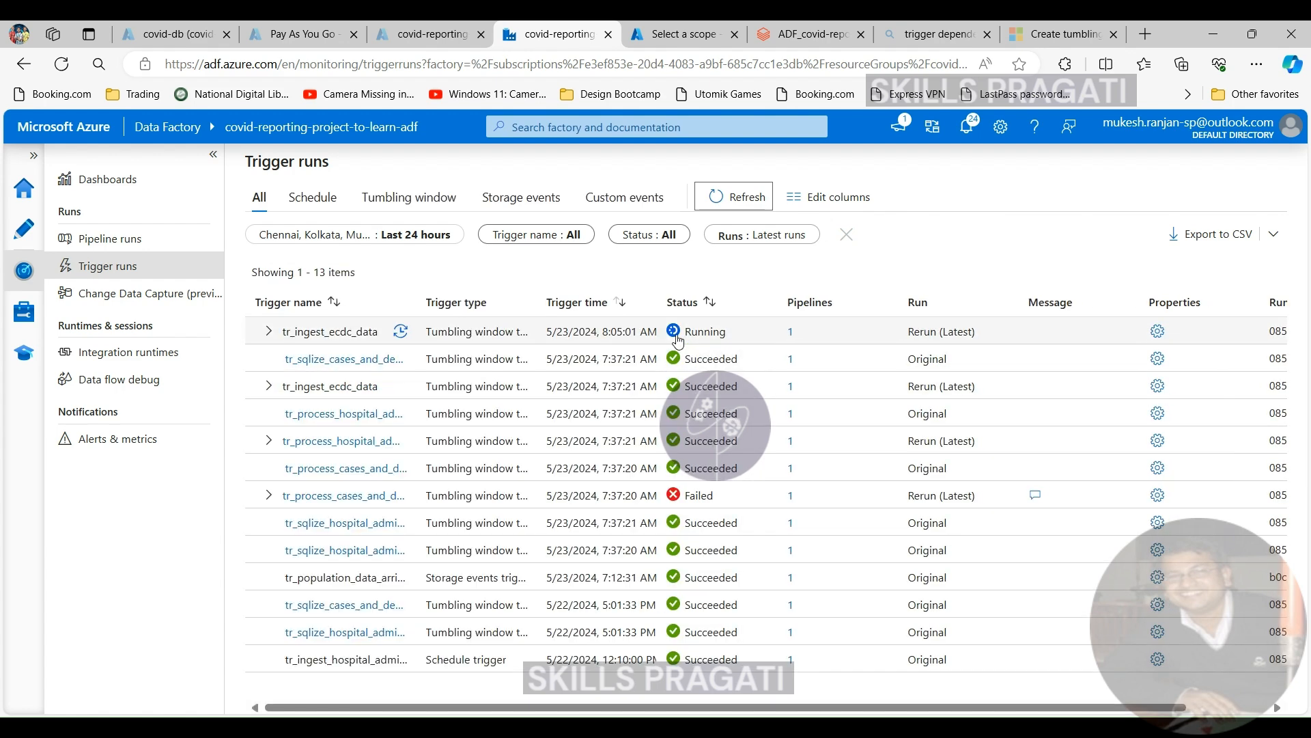
left_click(743, 197)
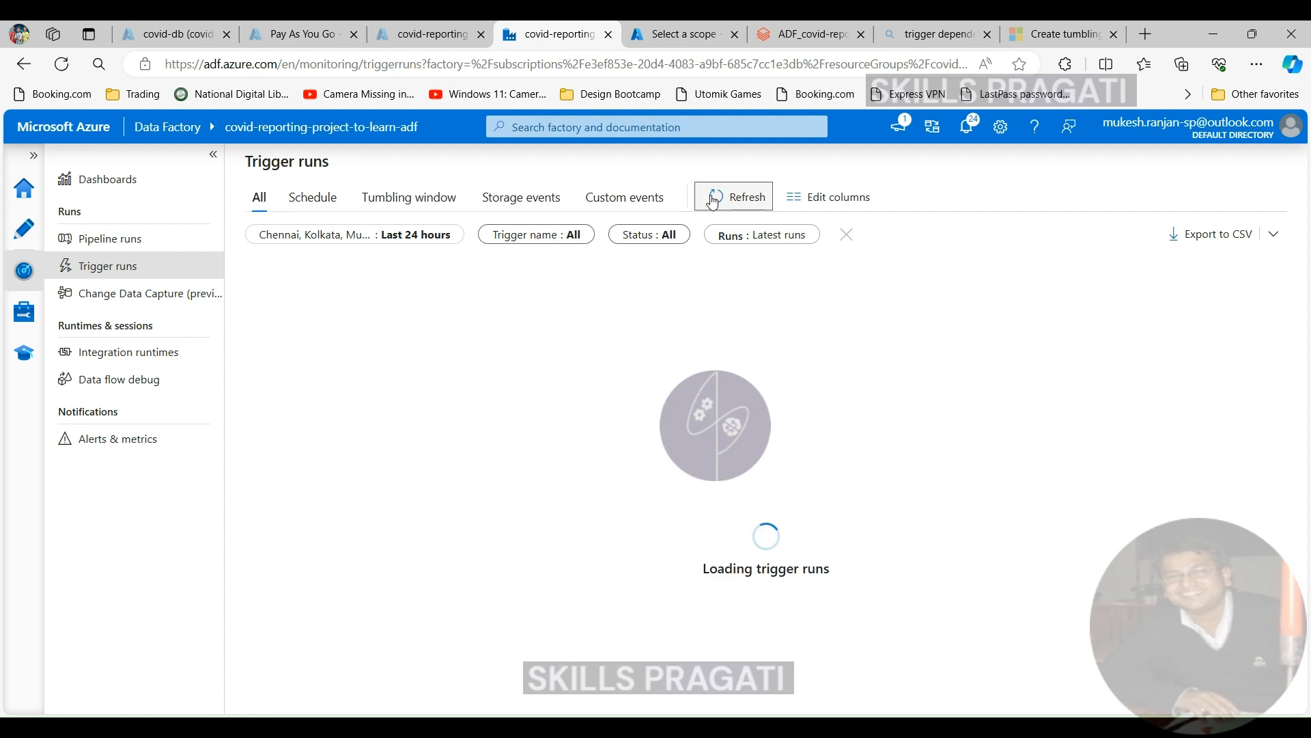
left_click(732, 197)
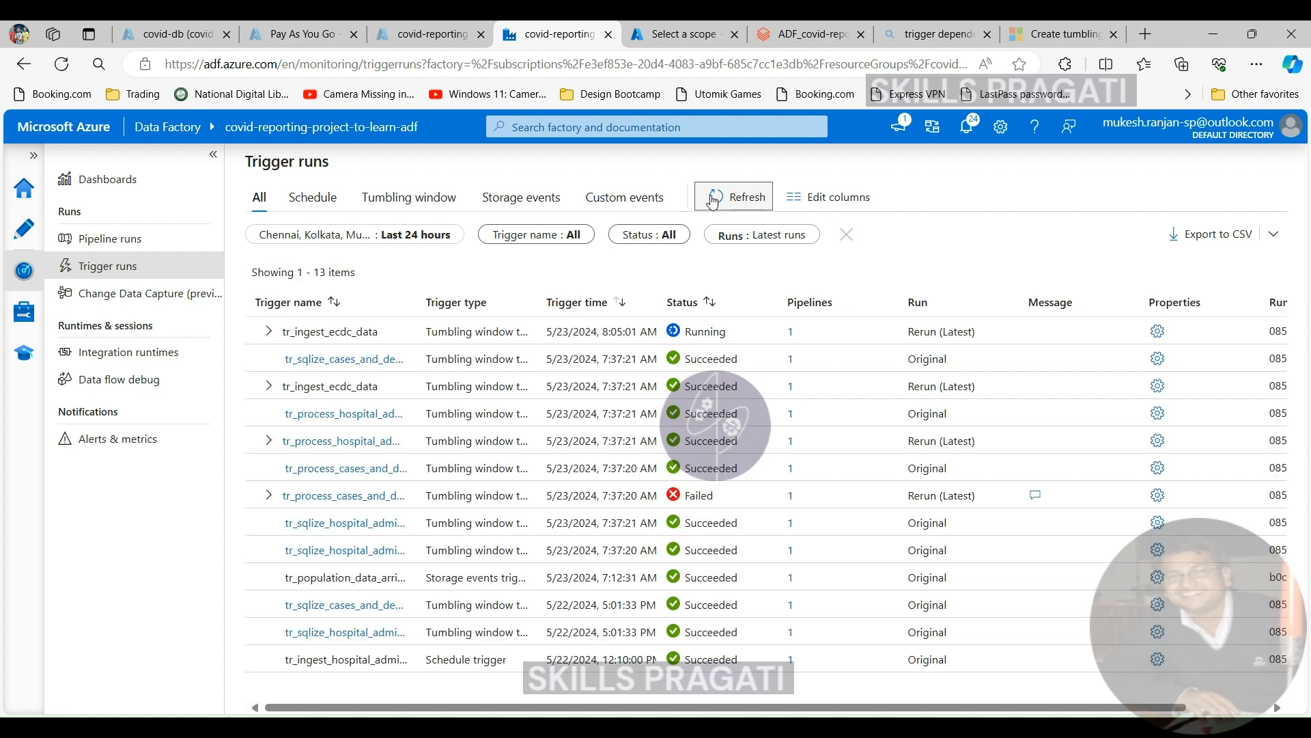
left_click(732, 197)
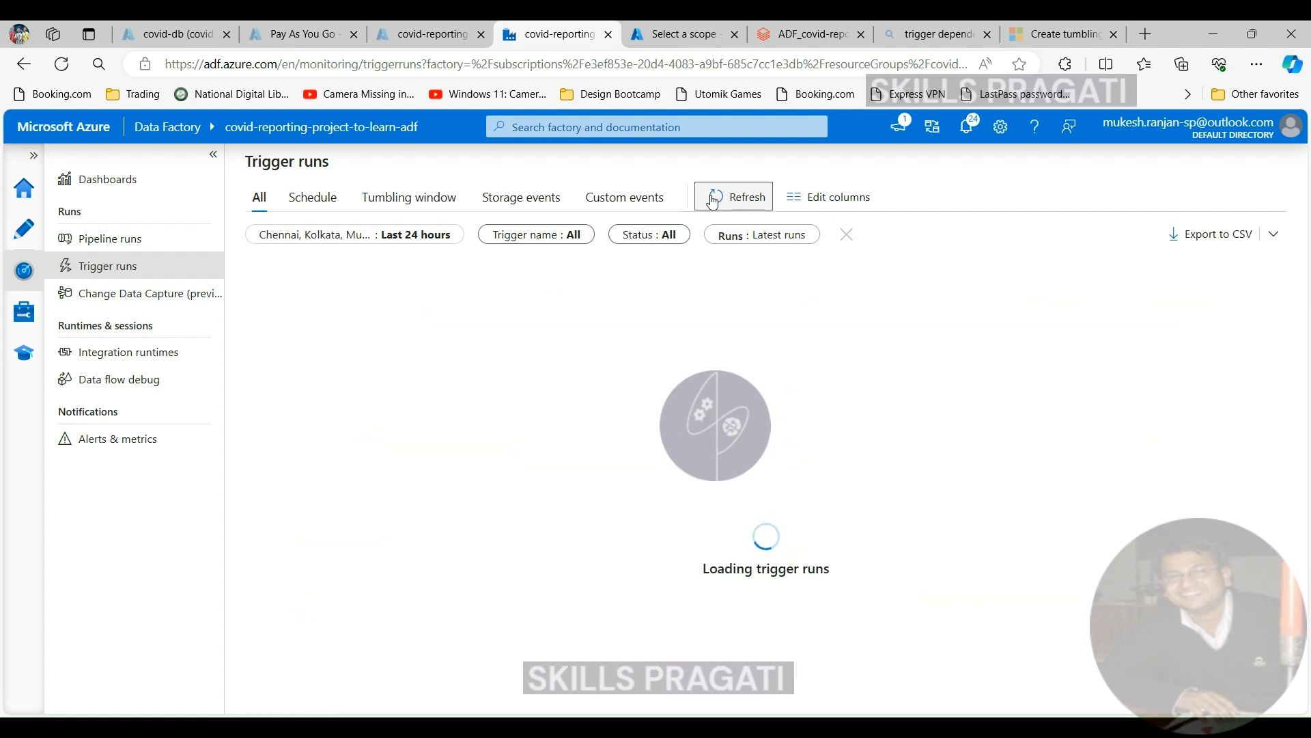
left_click(732, 196)
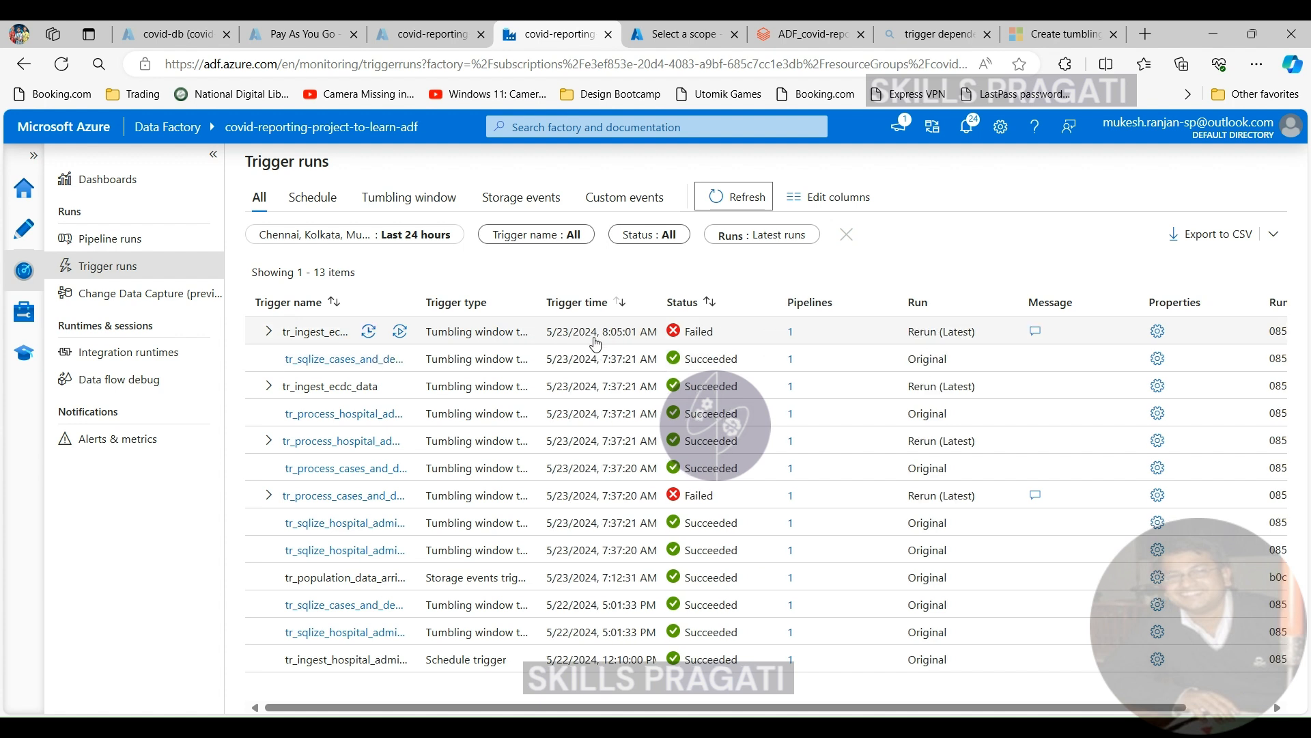
mouse_move(264, 333)
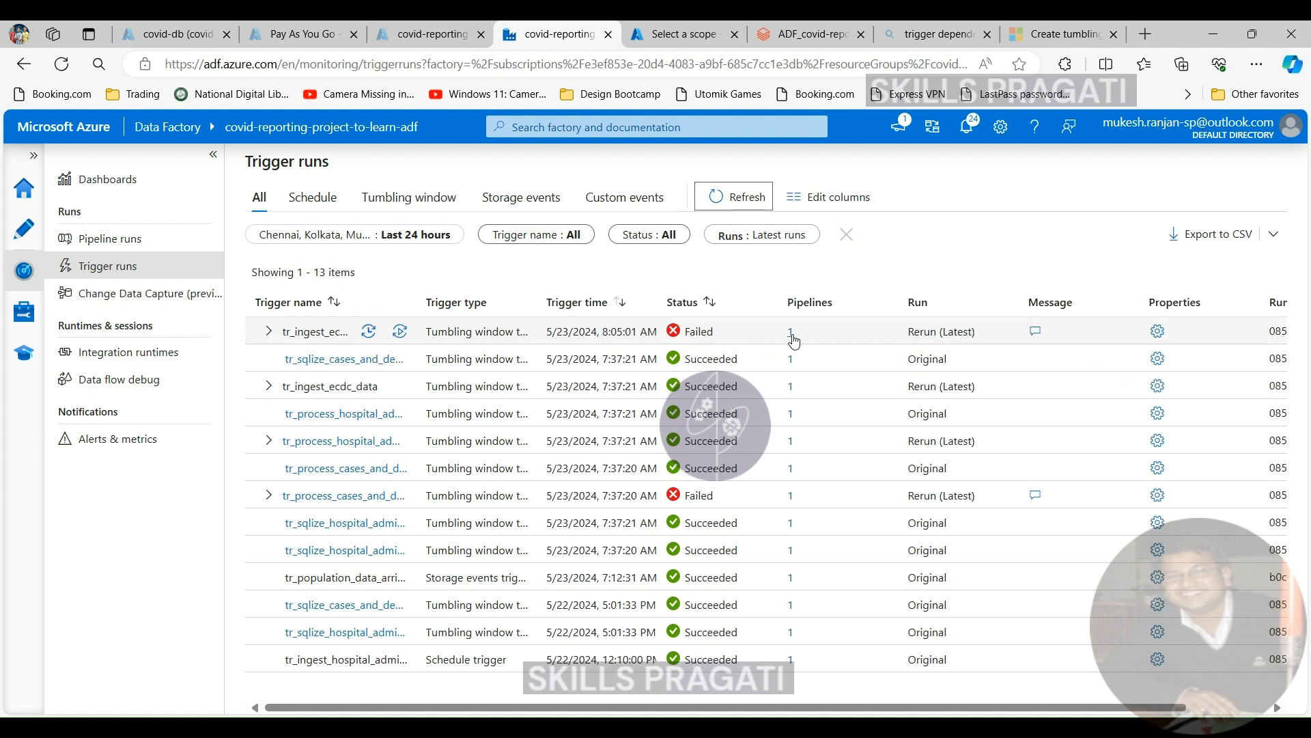
mouse_move(316, 336)
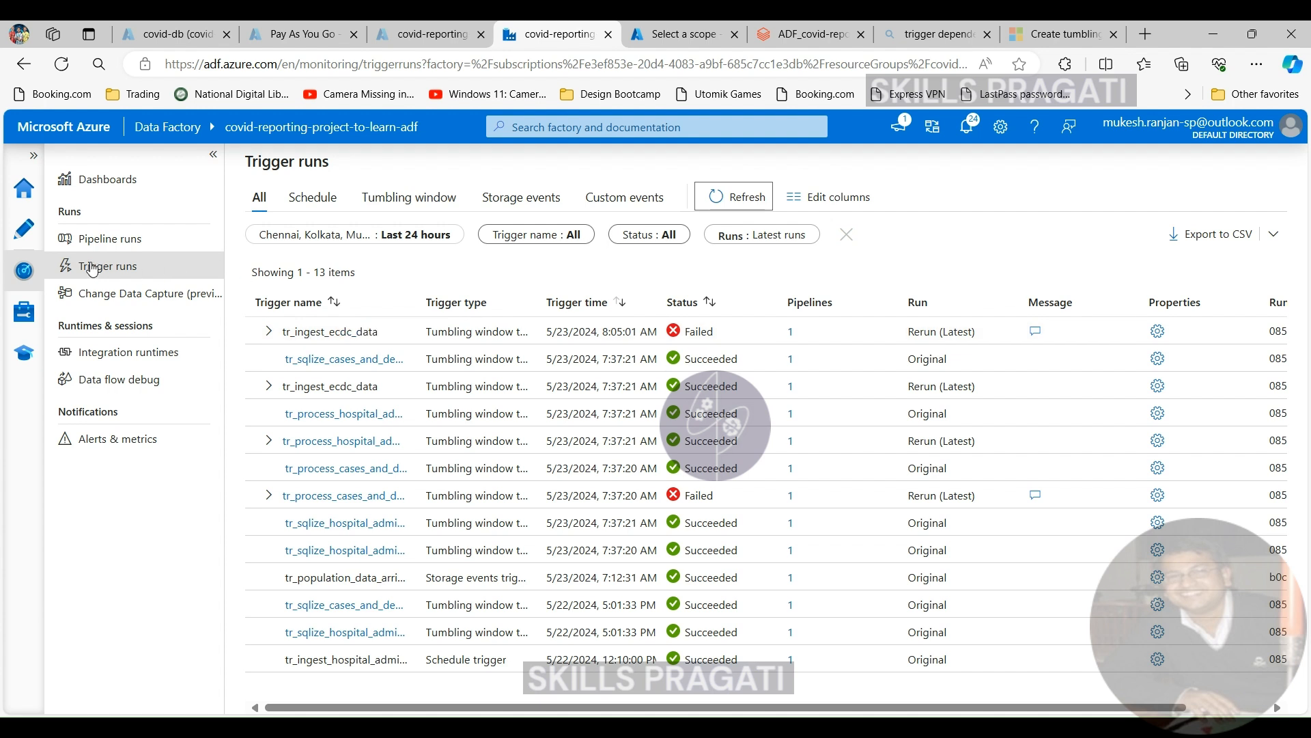
mouse_move(213, 304)
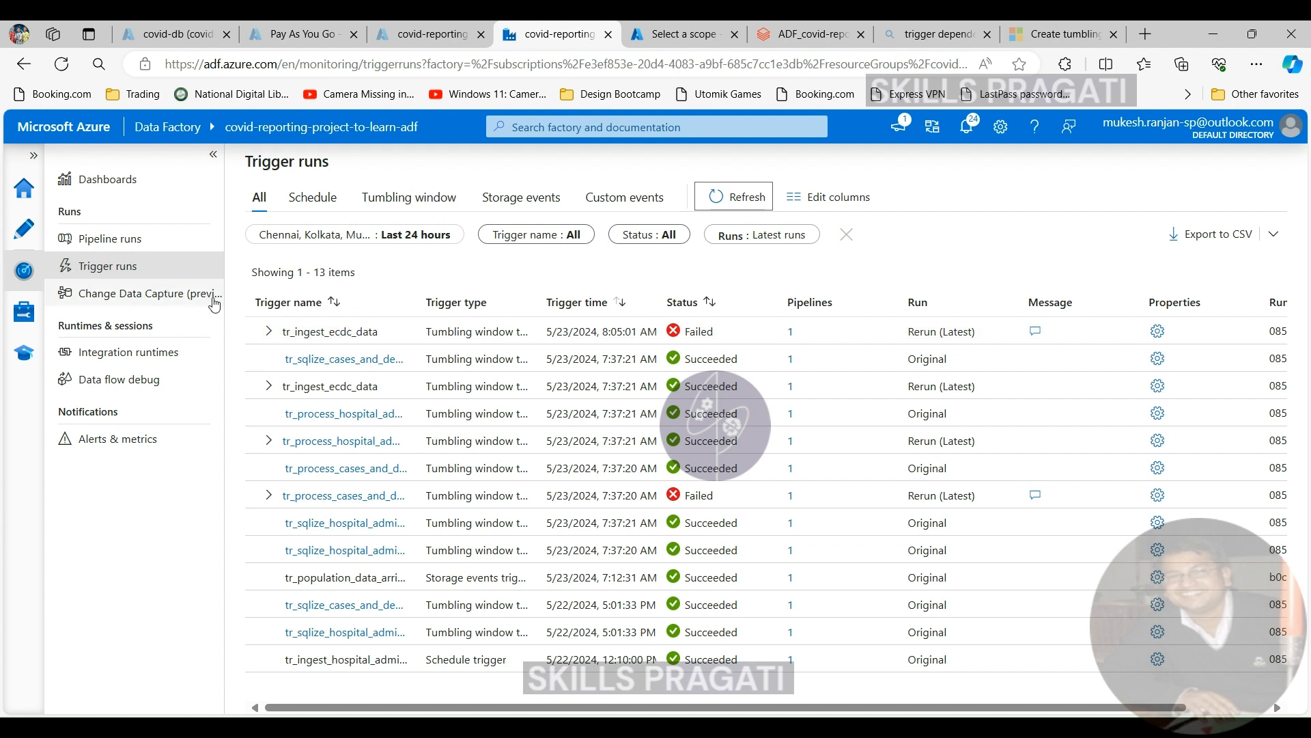
mouse_move(422, 346)
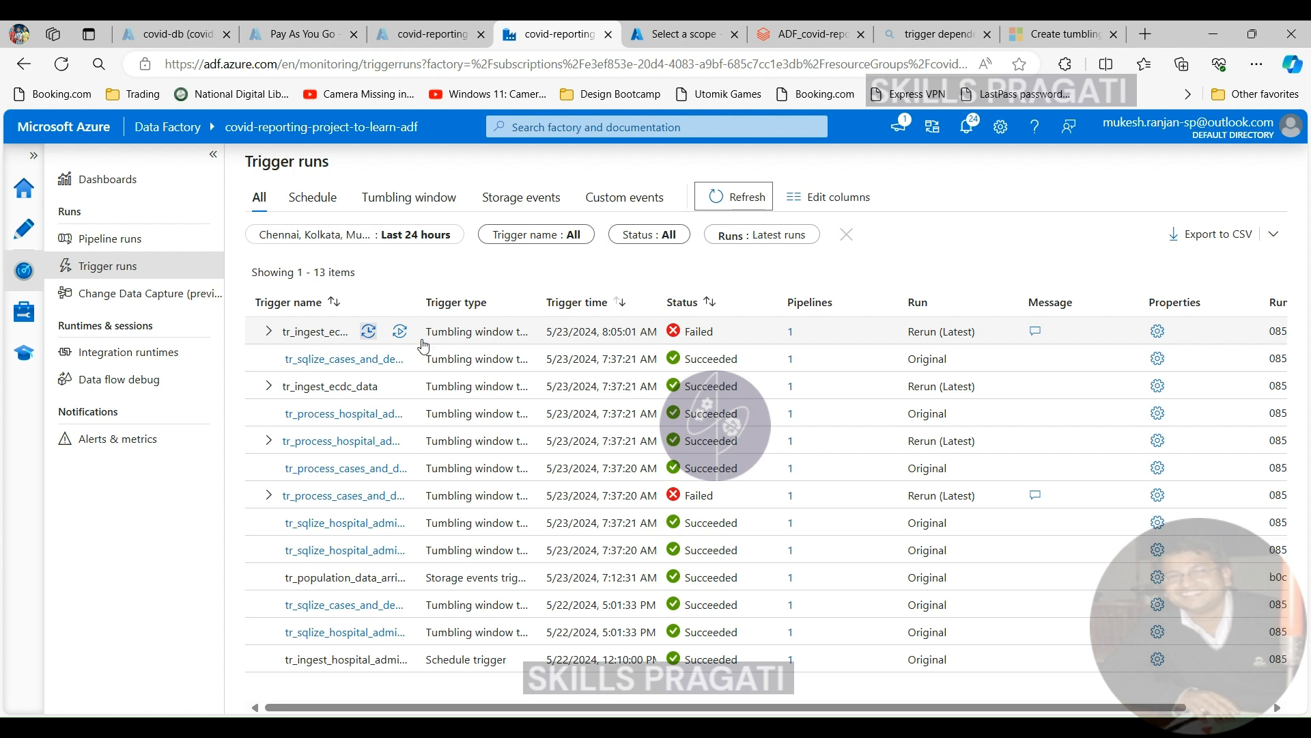
mouse_move(791, 336)
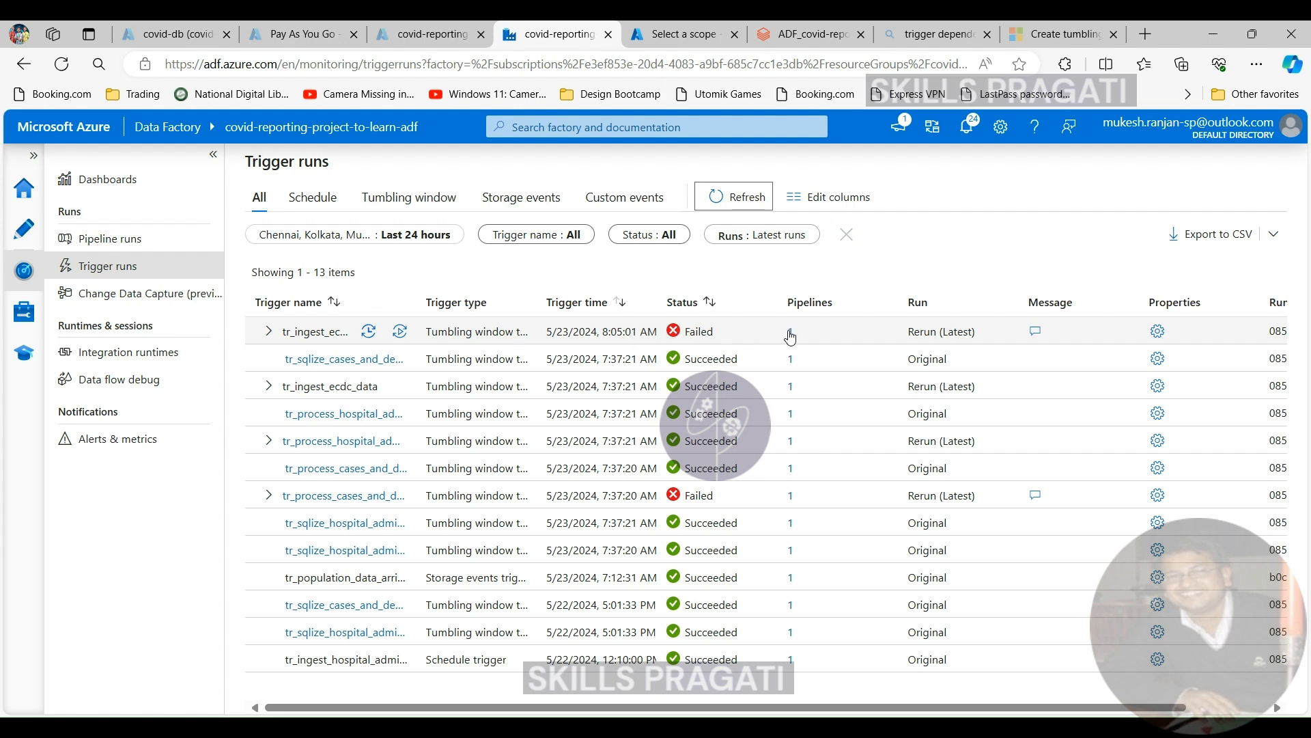
- Drill from the failed trigger into its pipeline run and read the Copy ECDC Data 404 Not Found error
left_click(788, 330)
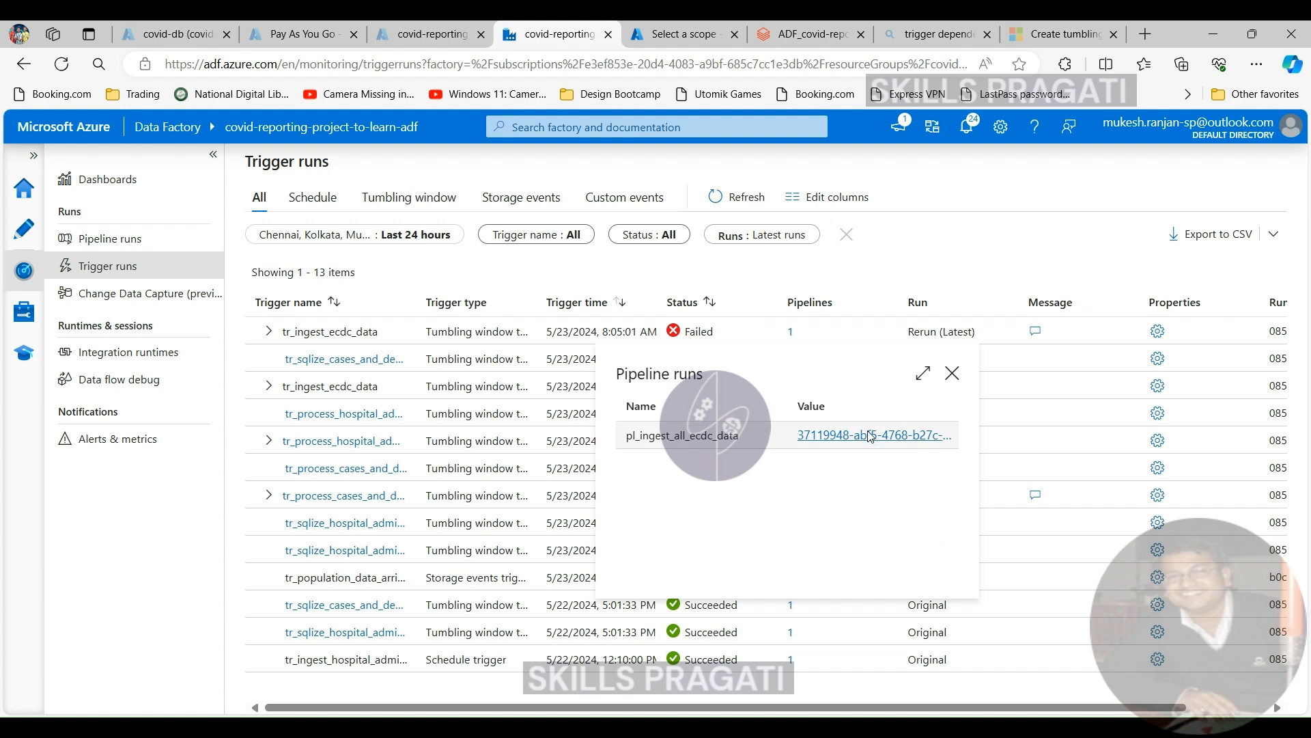
left_click(872, 434)
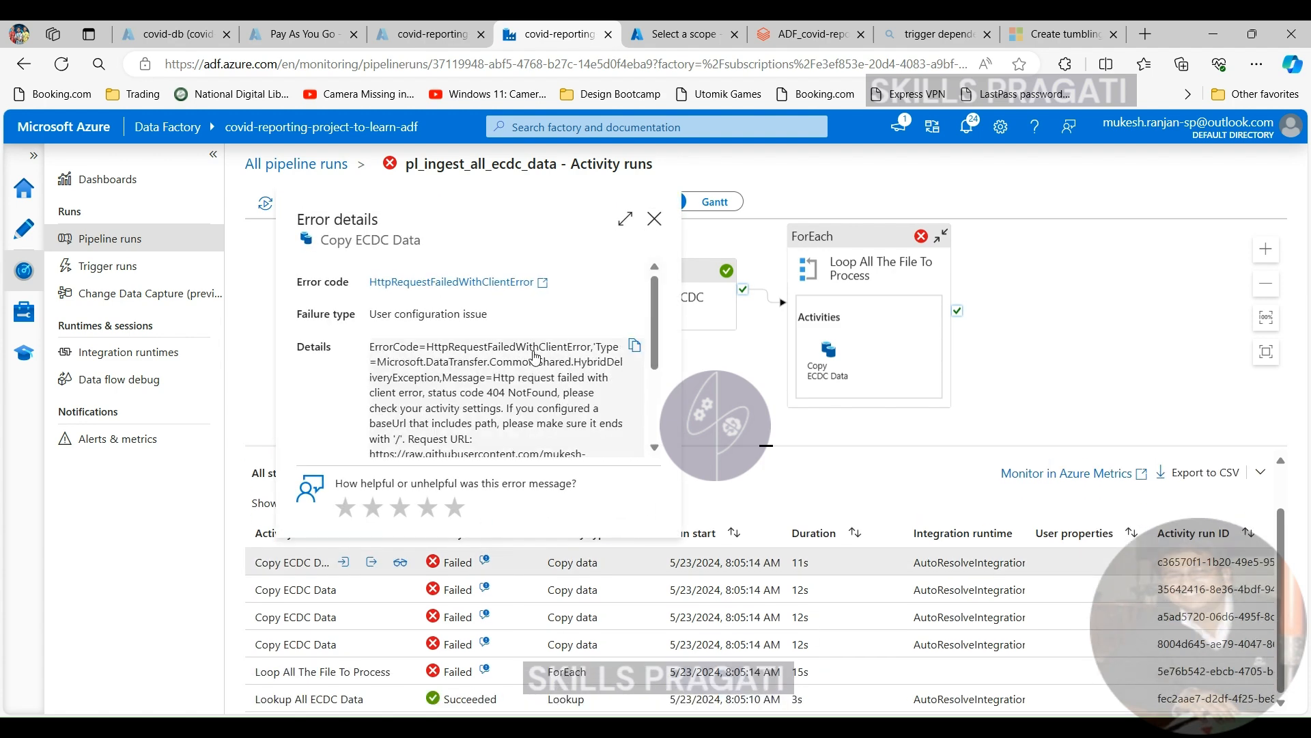
scroll("down", 3)
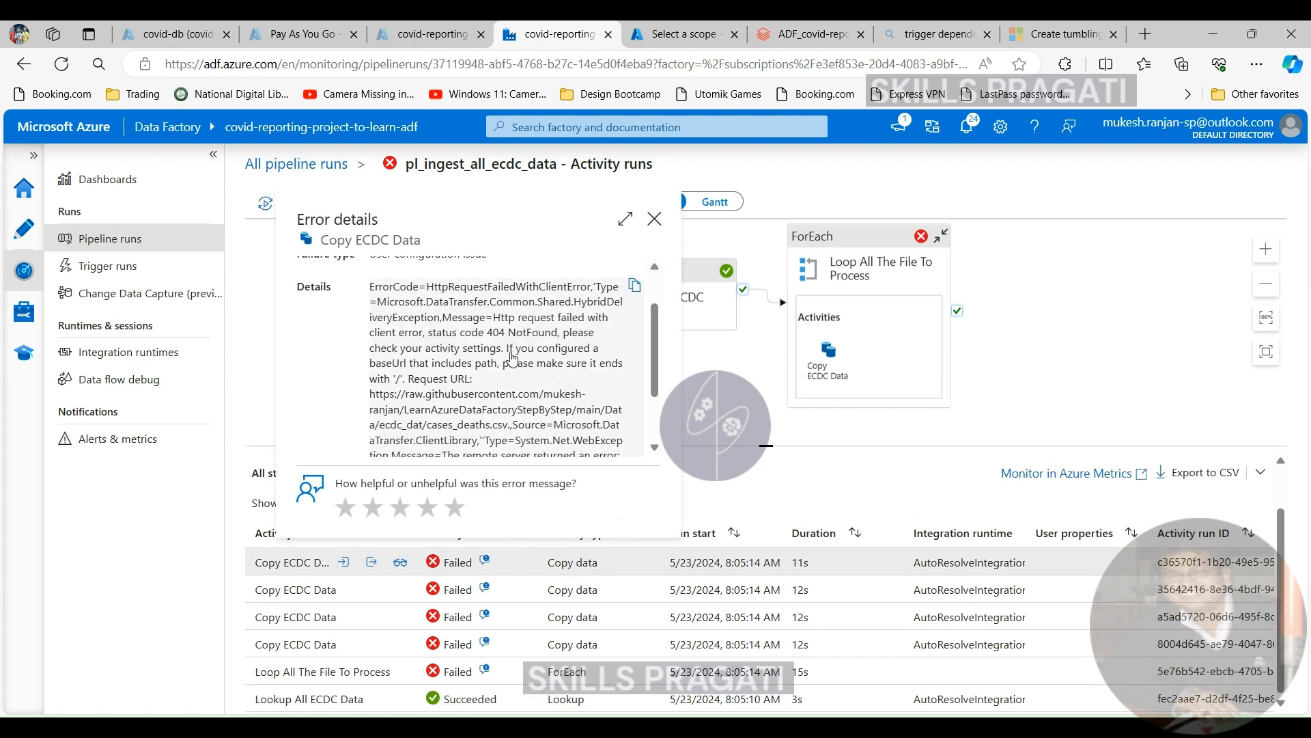
left_click(624, 219)
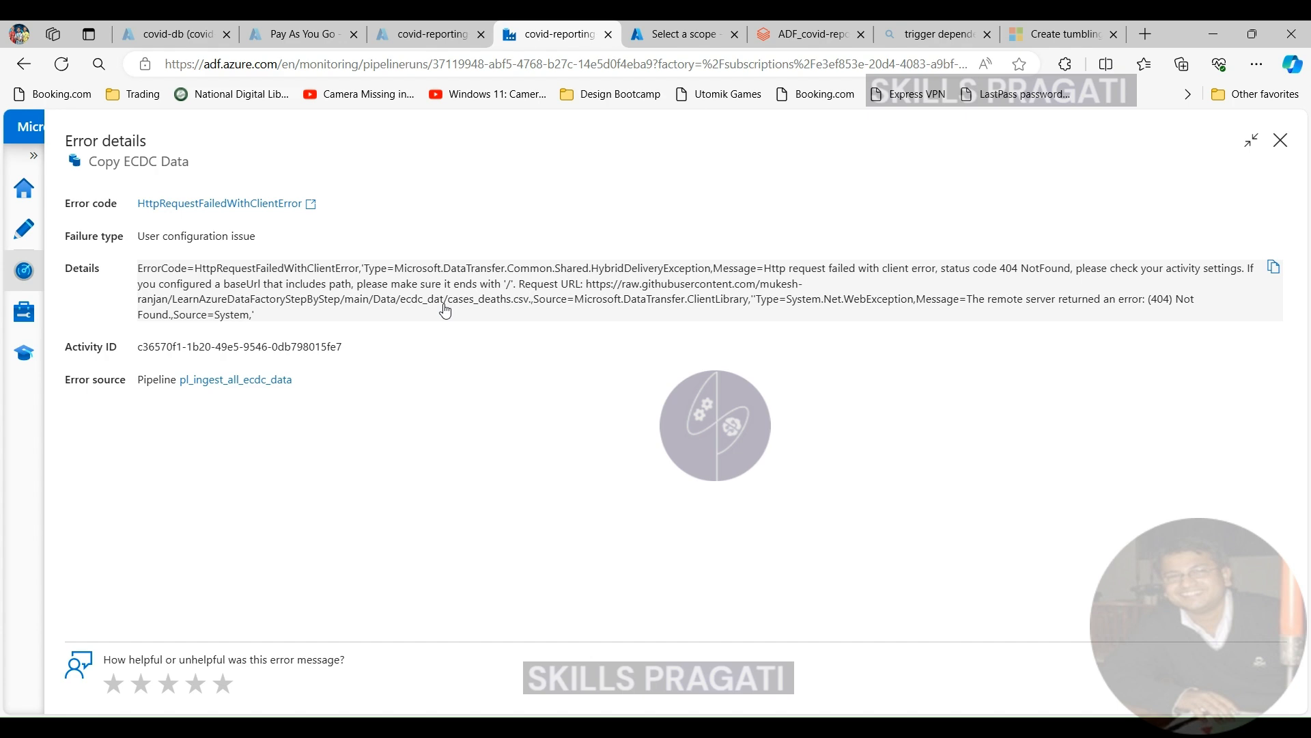
left_click(410, 33)
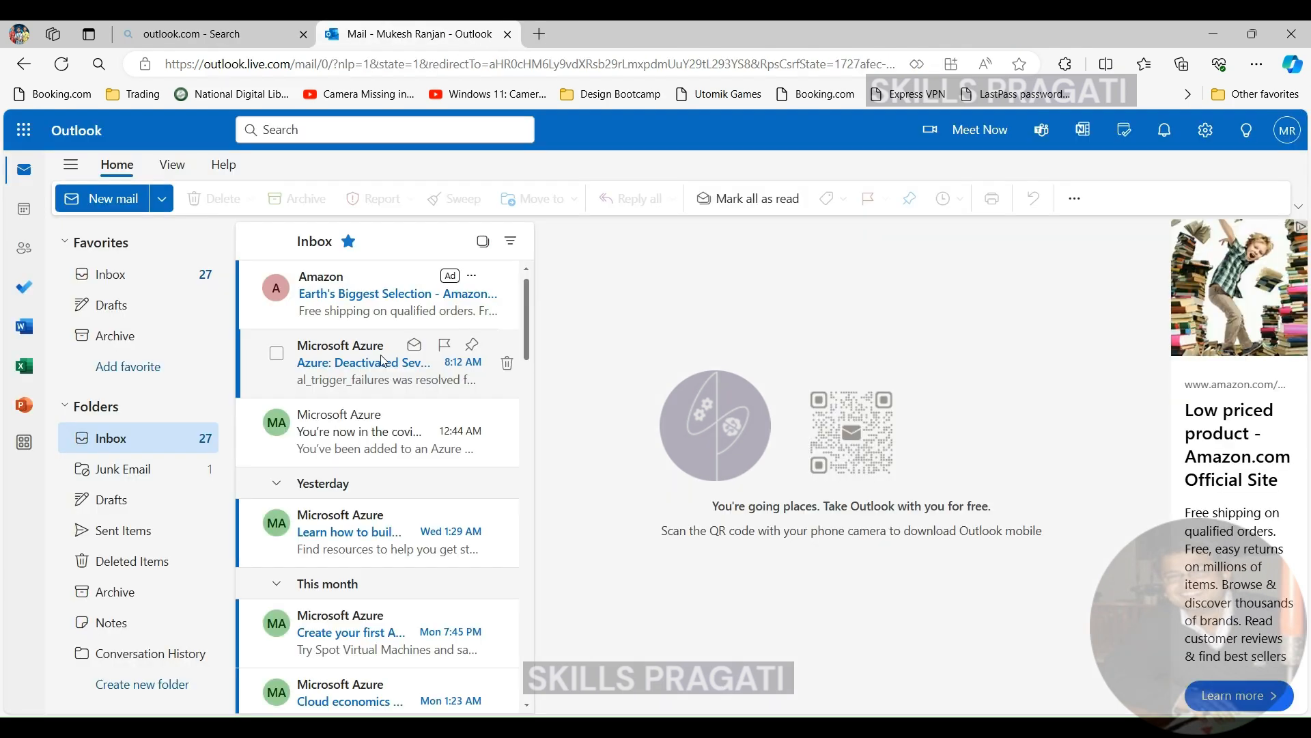
- Read the Azure Monitor al_trigger_failures alert email for tr_ingest_ecdc_data in Outlook
left_click(363, 362)
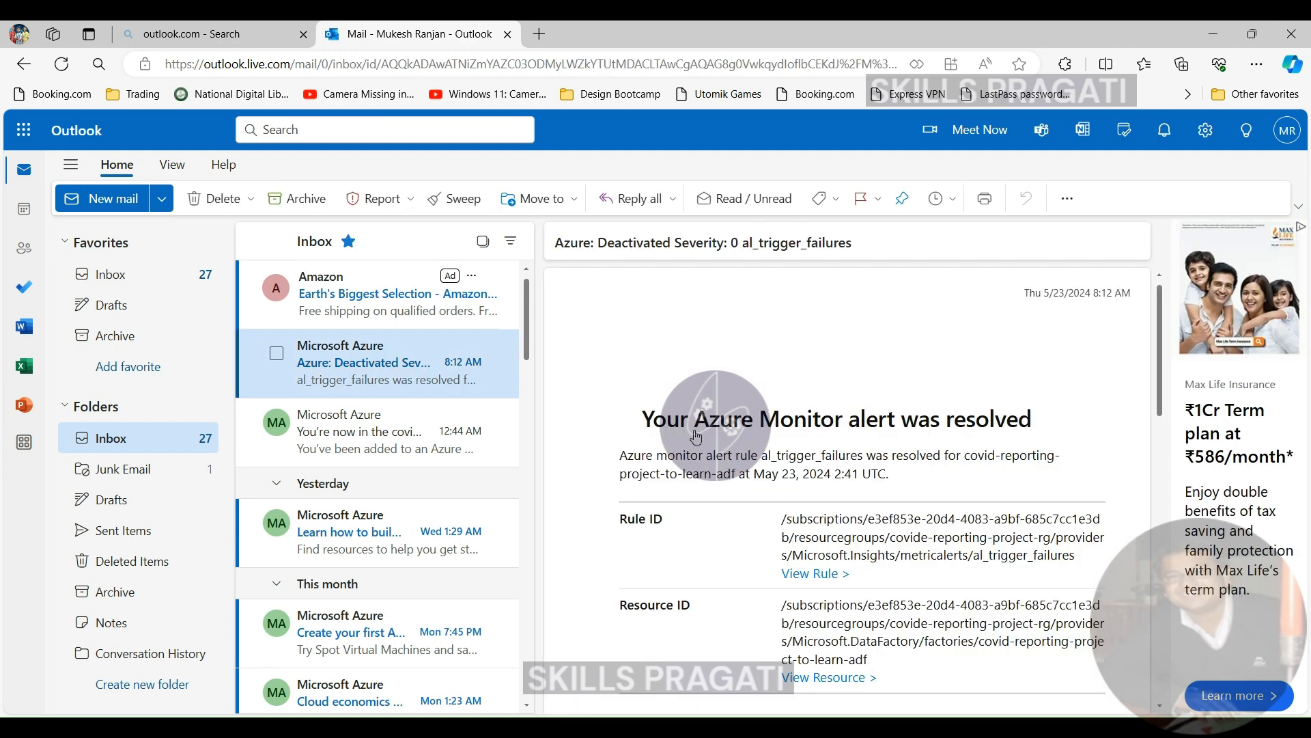
scroll("up", 3)
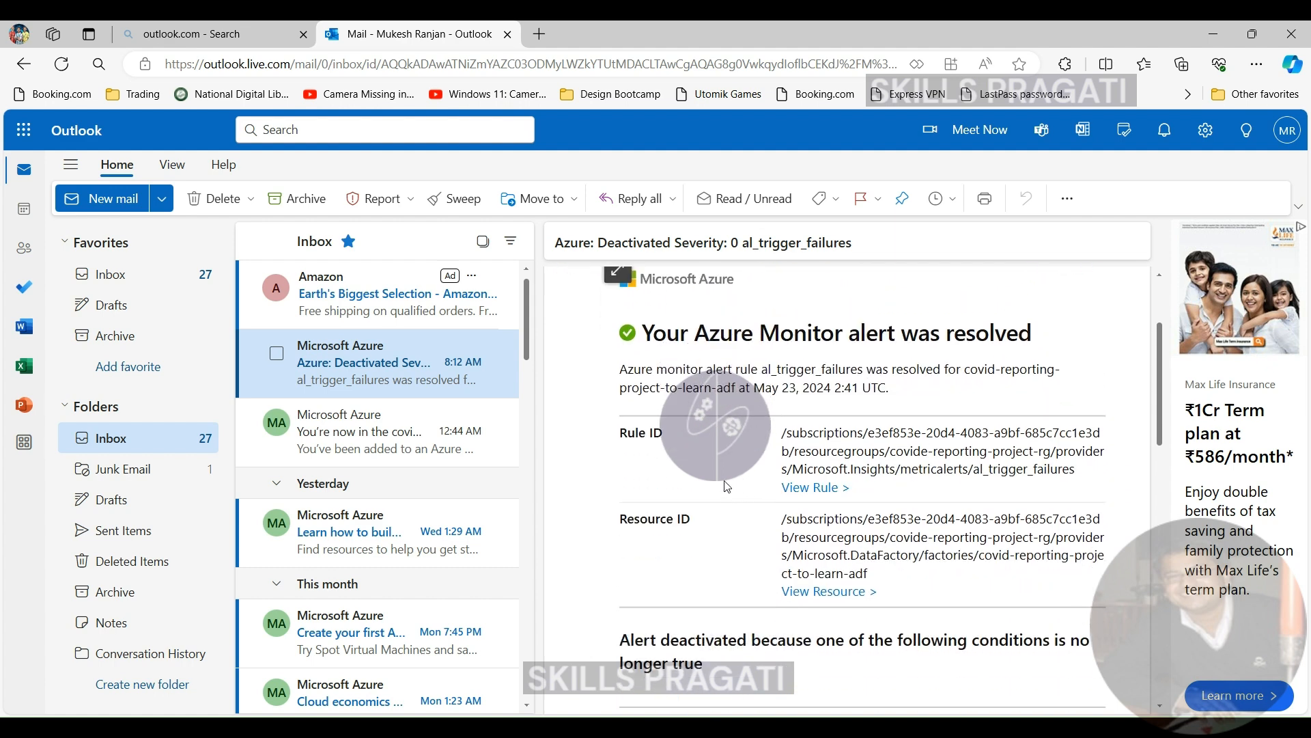
scroll("down", 3)
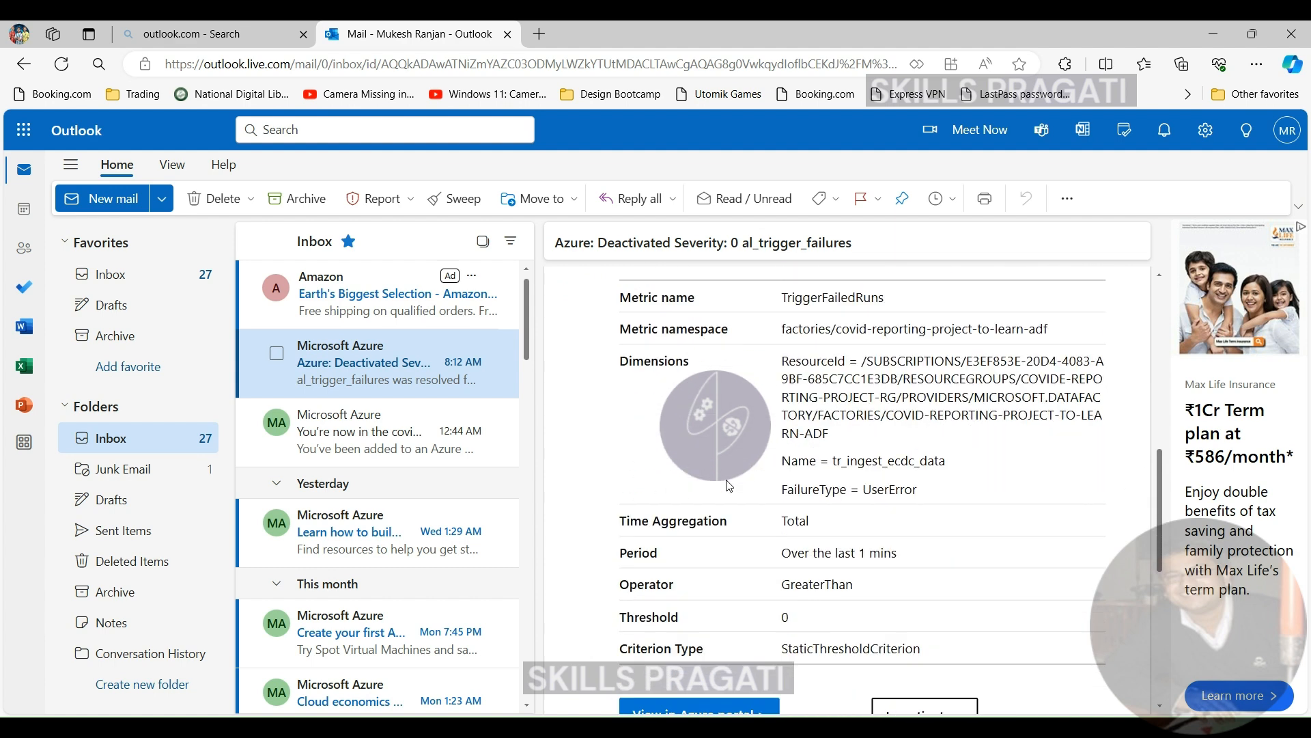
scroll("down", 3)
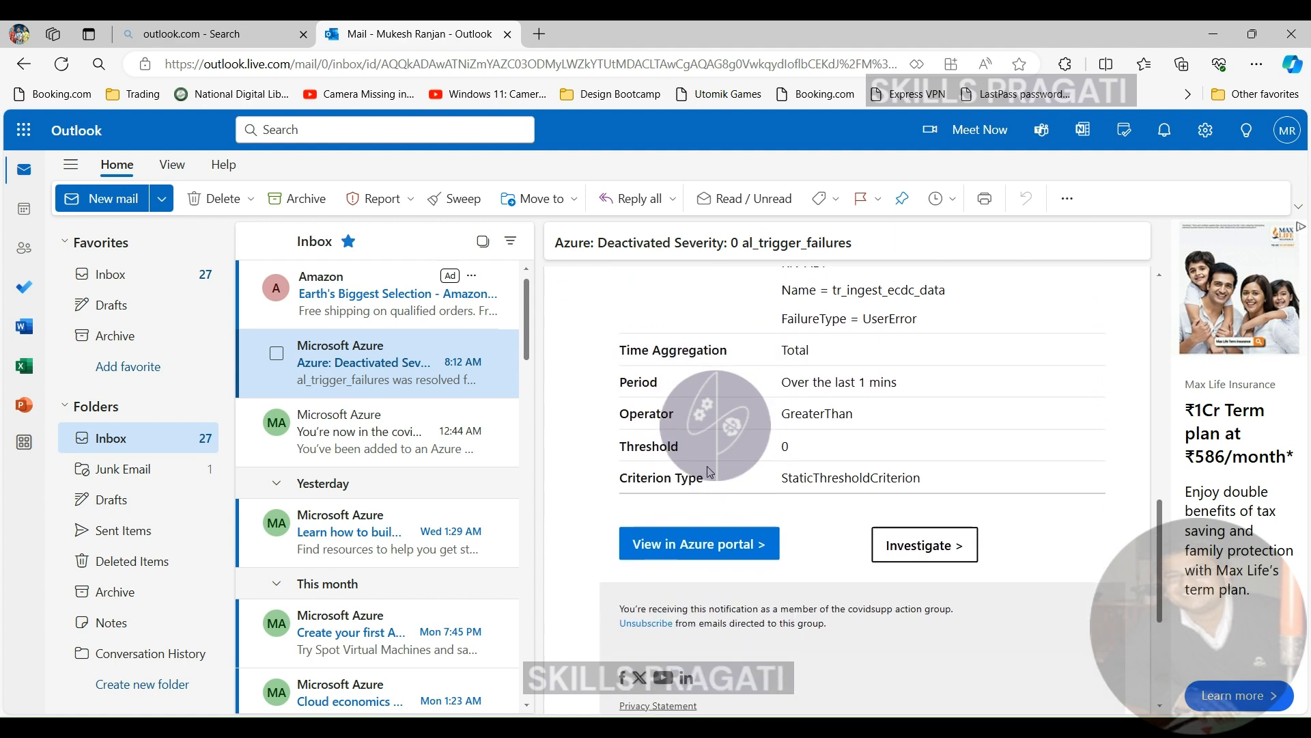
scroll("up", 3)
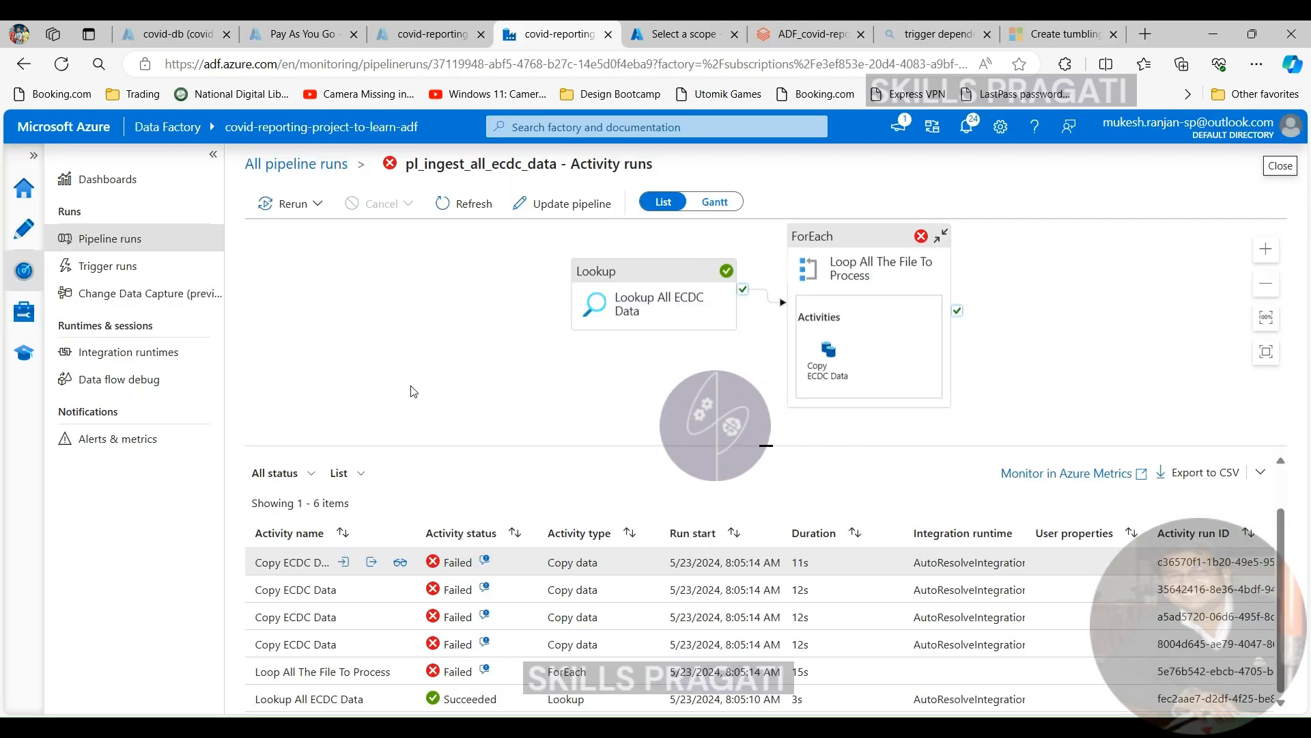
mouse_move(357, 362)
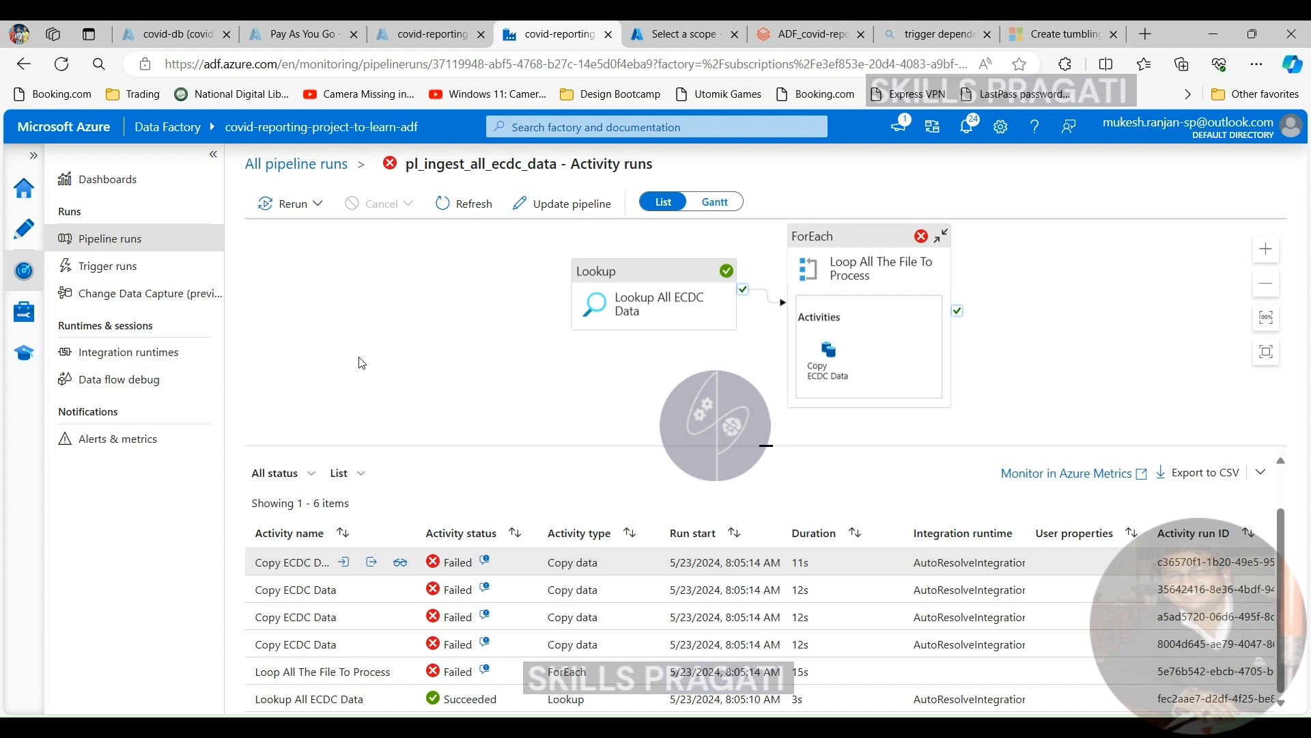
- Return to Trigger runs, then bring up the monitoring dashboard of run counts
left_click(107, 265)
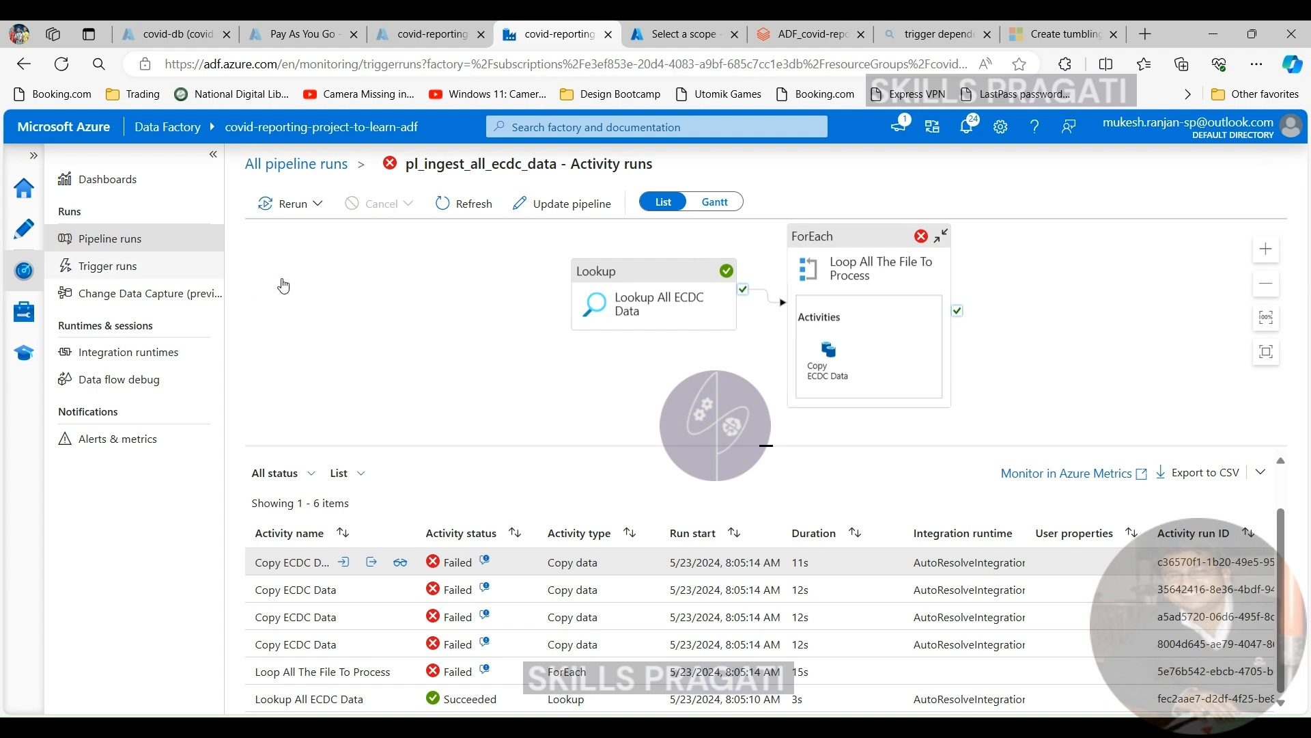
left_click(107, 265)
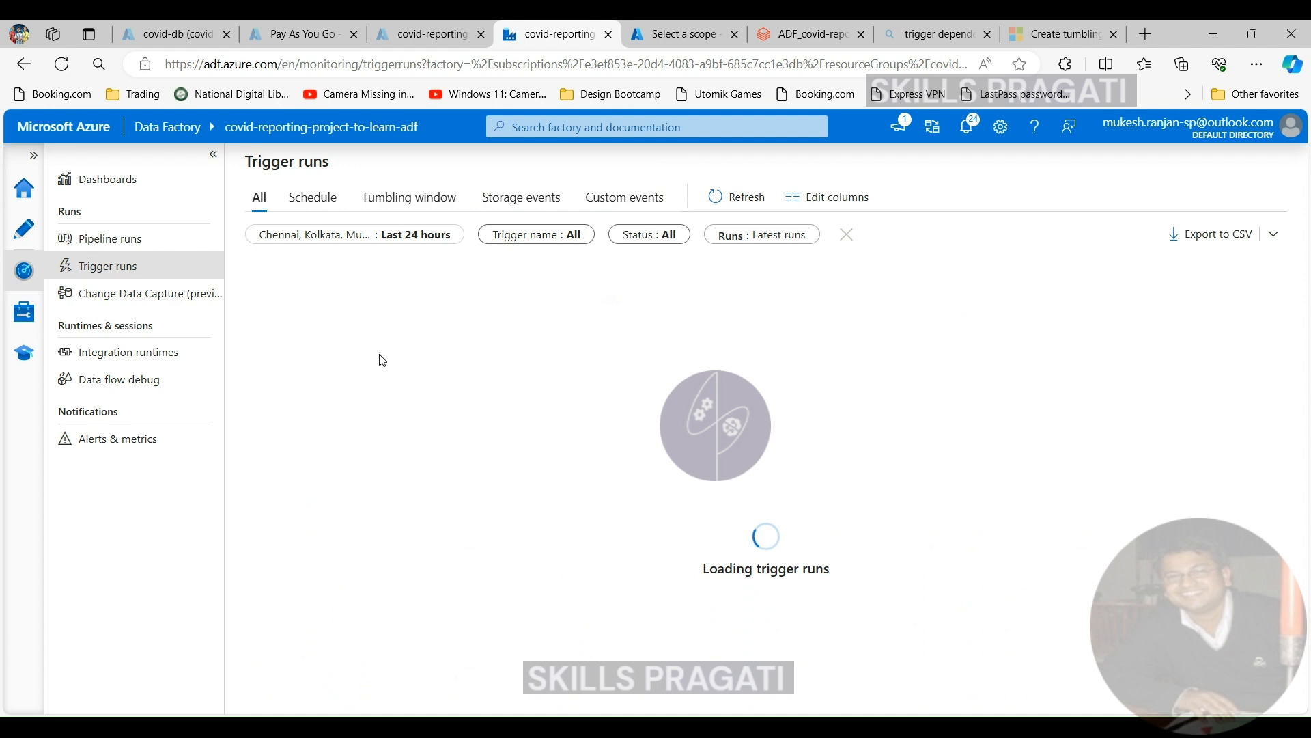
mouse_move(185, 378)
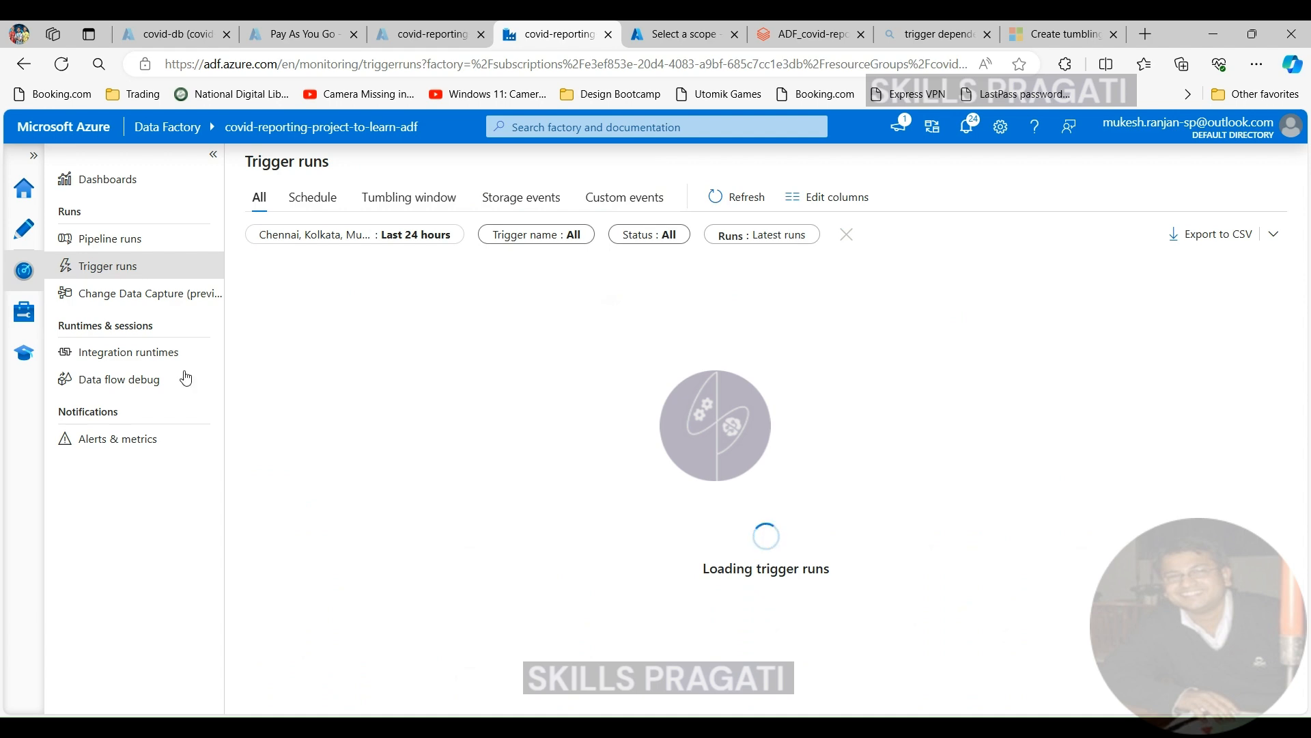
left_click(107, 179)
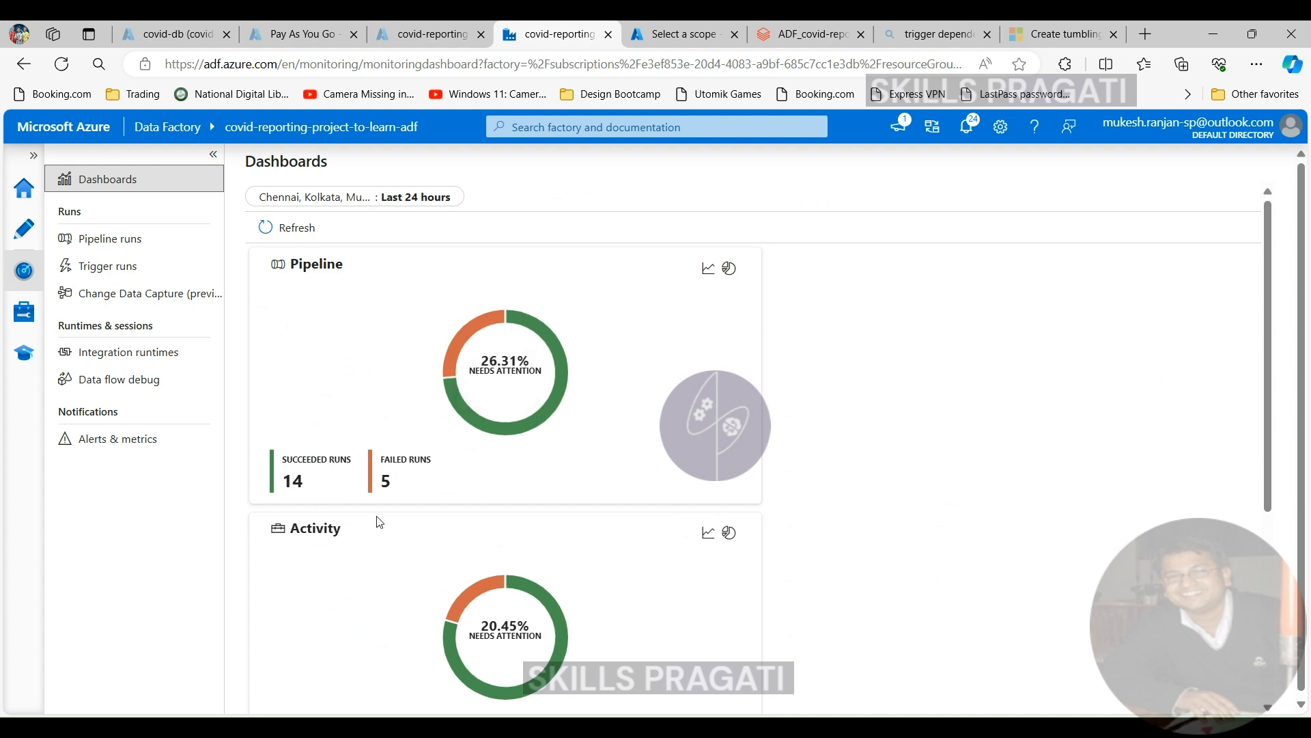
mouse_move(474, 303)
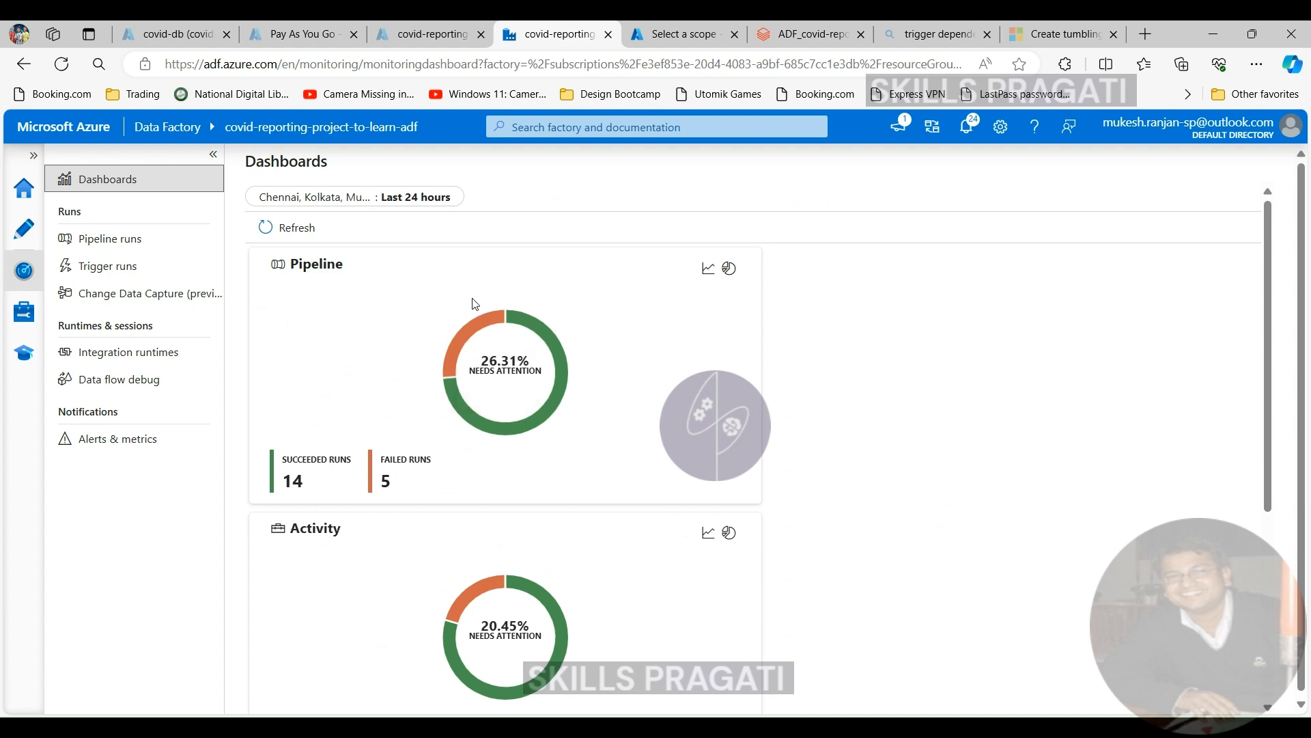
mouse_move(340, 617)
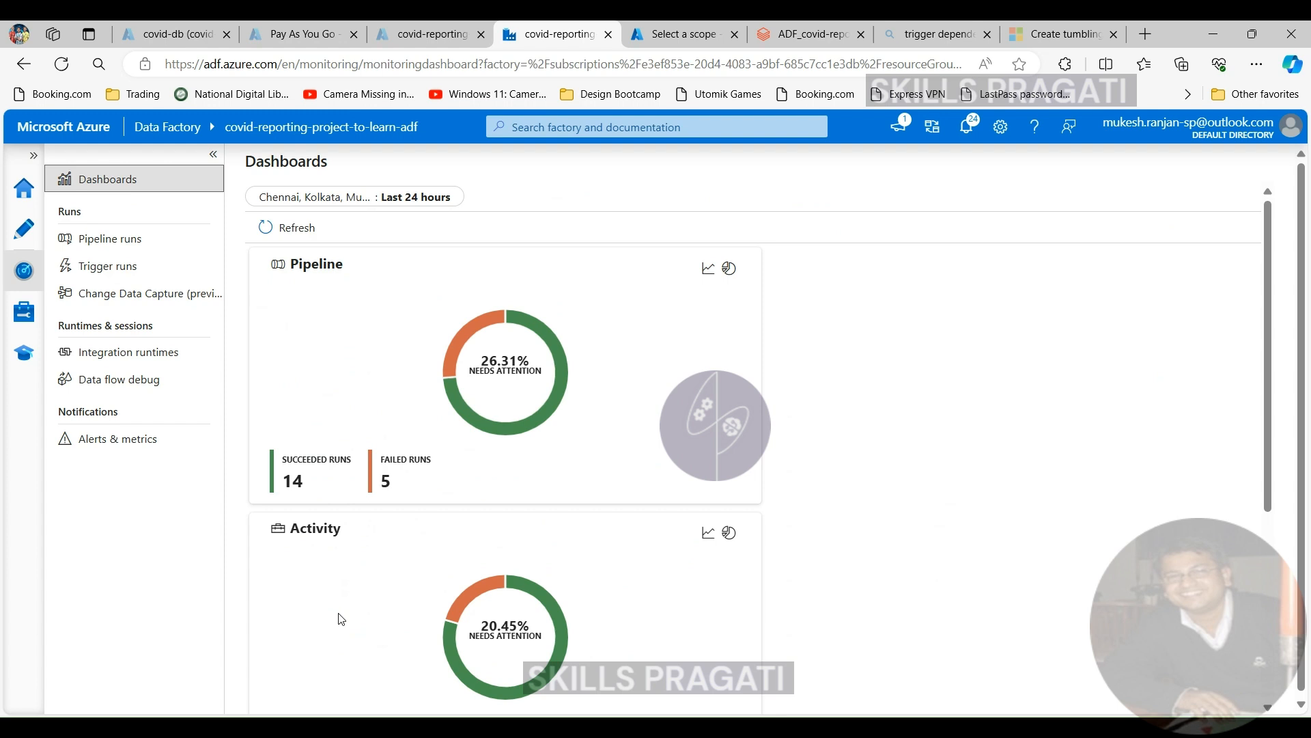
- Scroll through the Pipeline, Activity and Trigger failure cards, then go to Pipeline runs
scroll("down", 3)
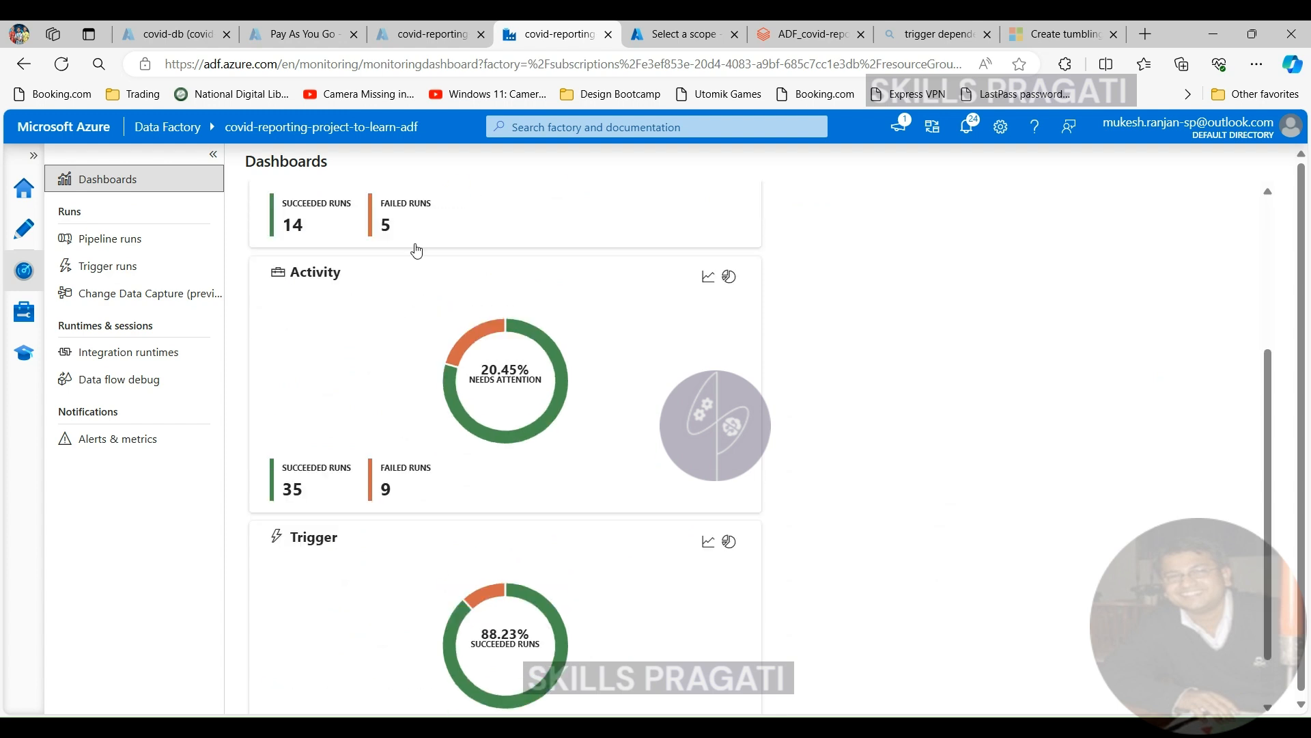
scroll("down", 3)
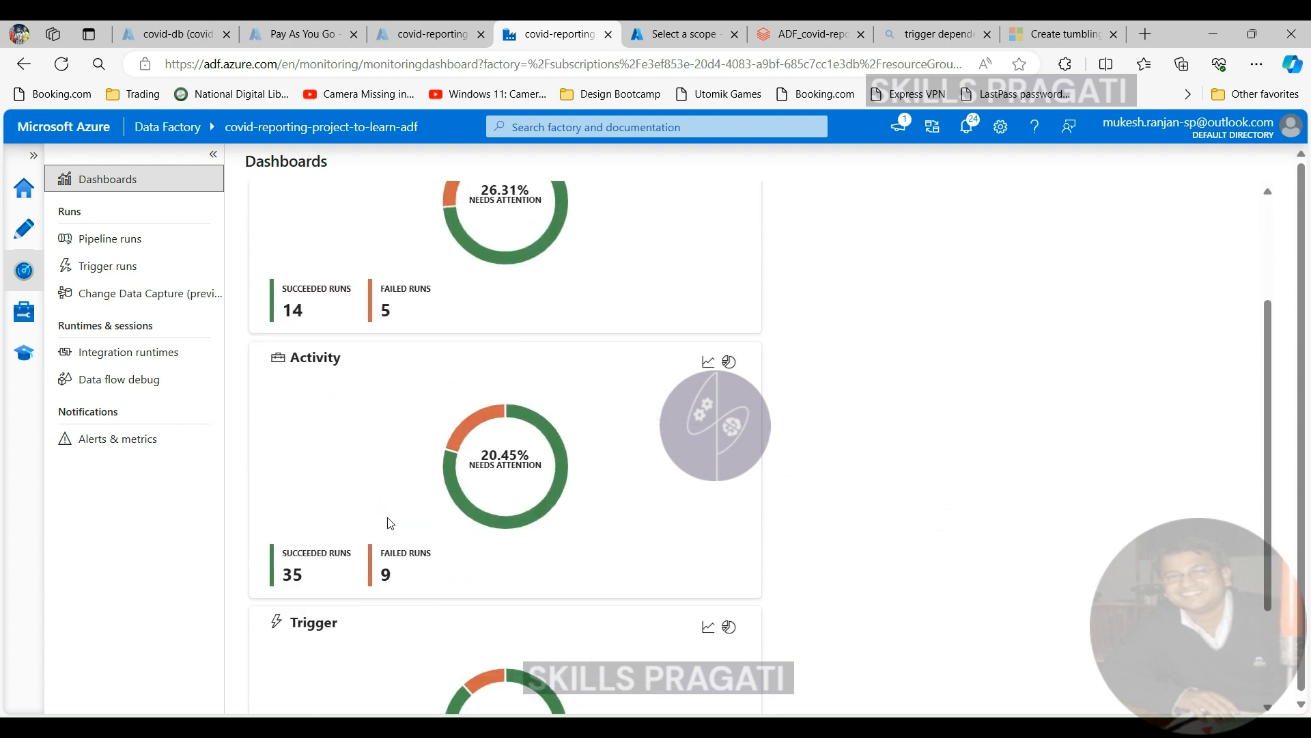
scroll("down", 3)
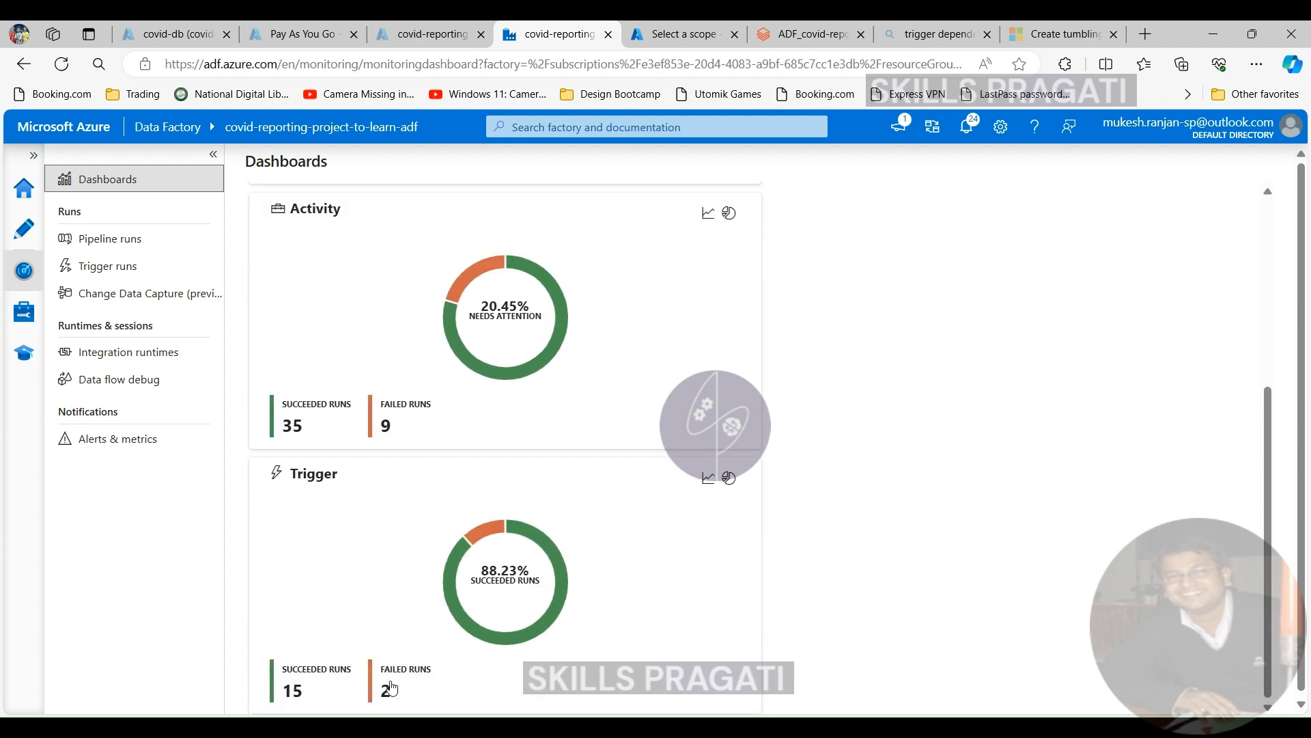
mouse_move(264, 311)
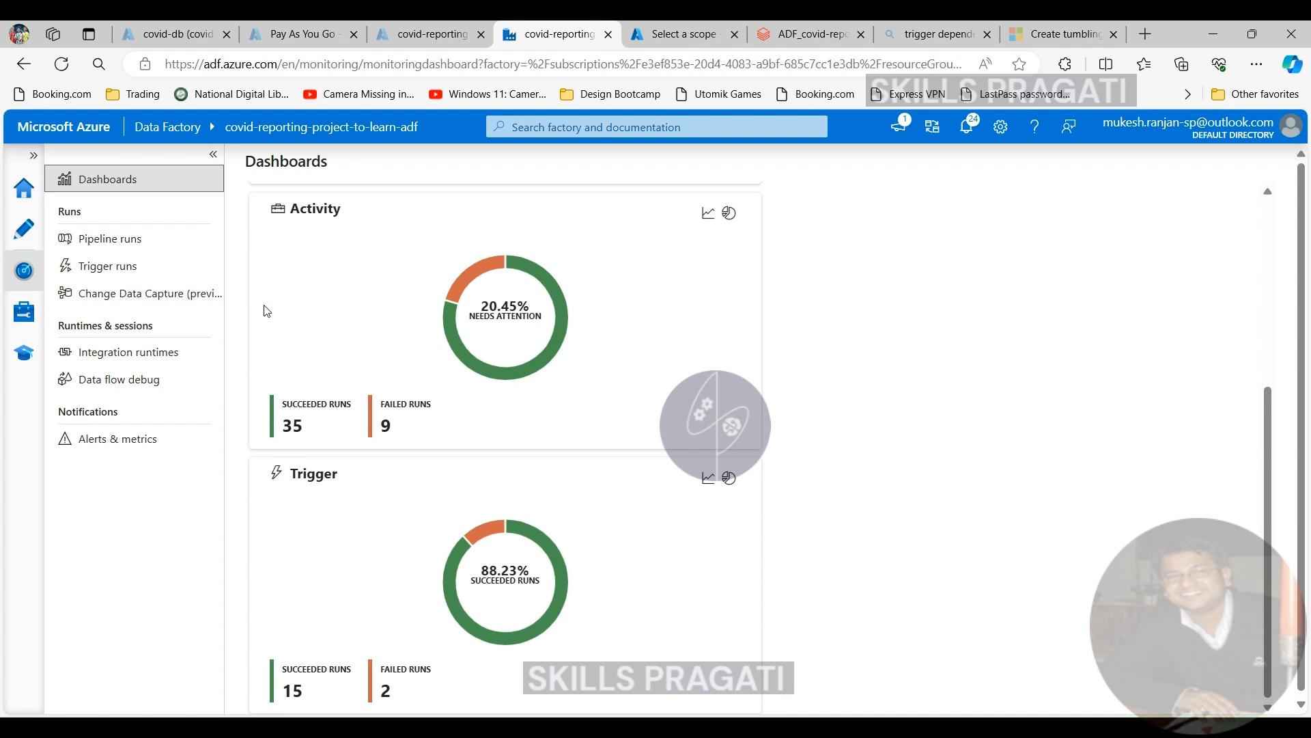
mouse_move(241, 319)
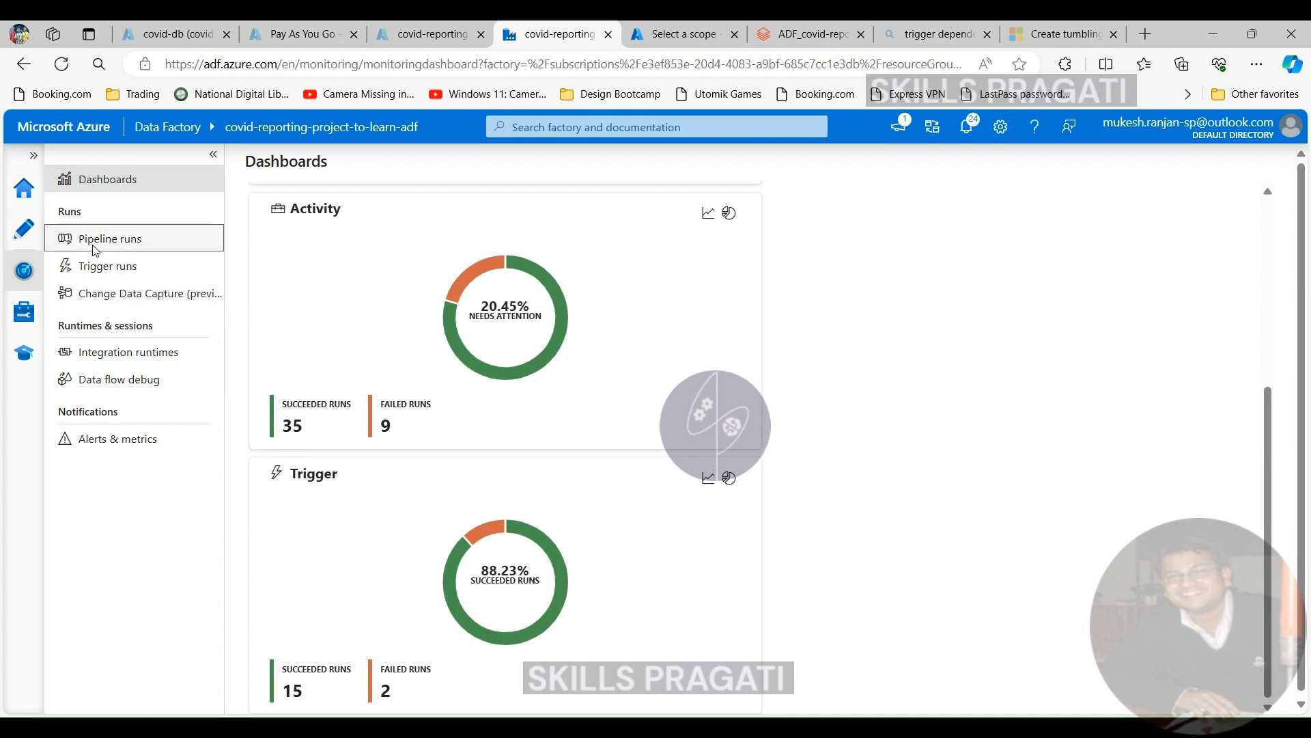
left_click(109, 237)
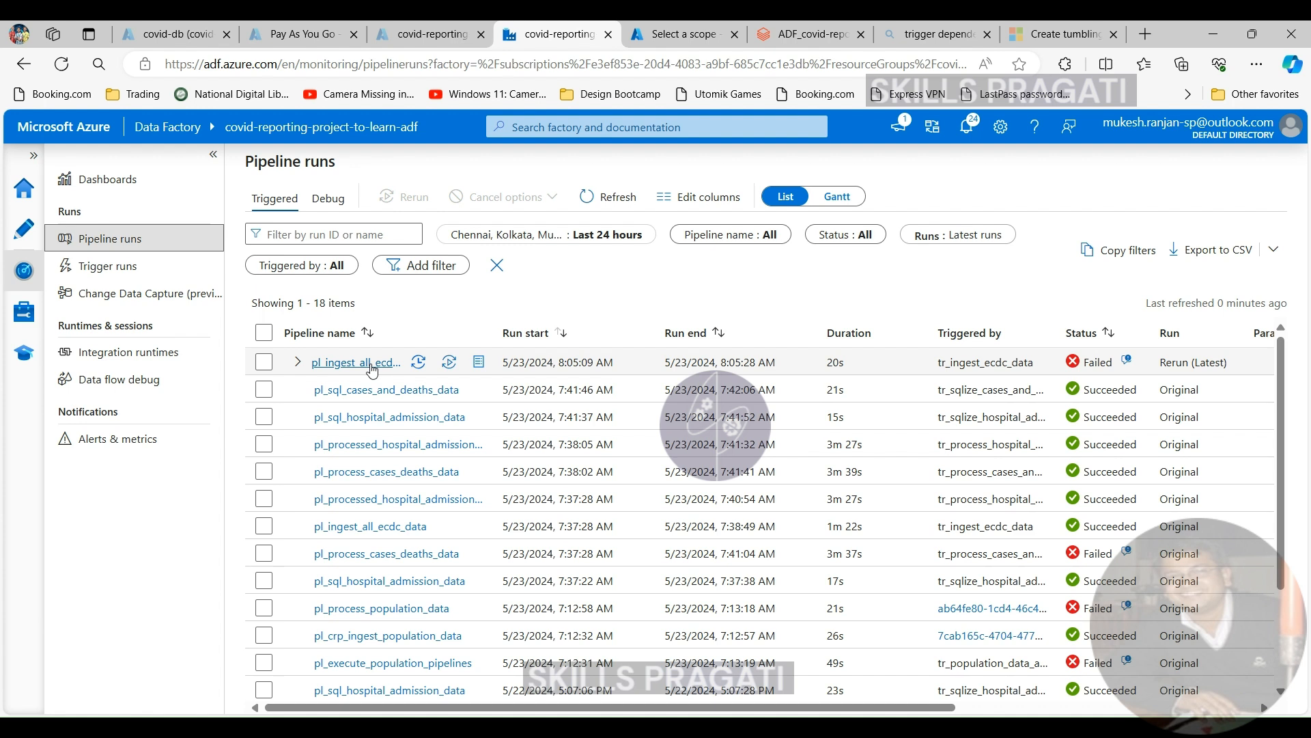
- Expand the failed pl_ingest_all_ecdc_data row and open its activity runs
left_click(297, 360)
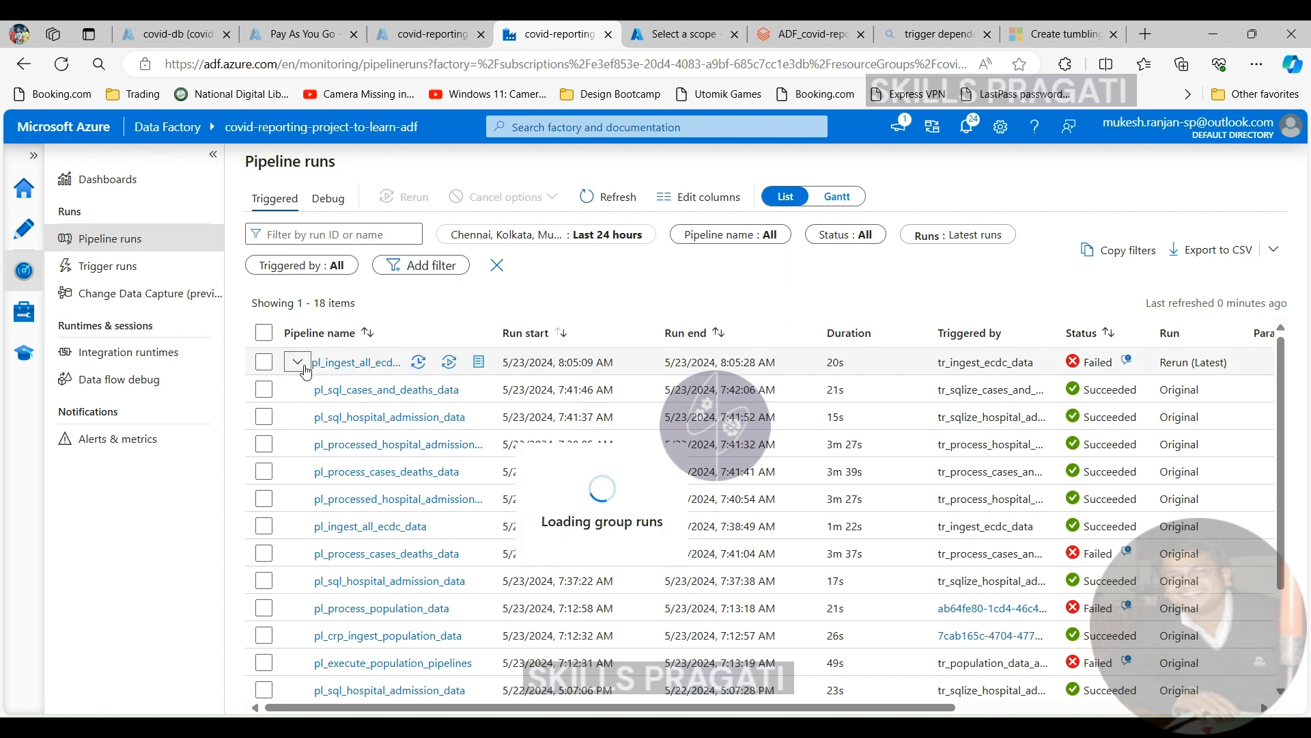
left_click(355, 361)
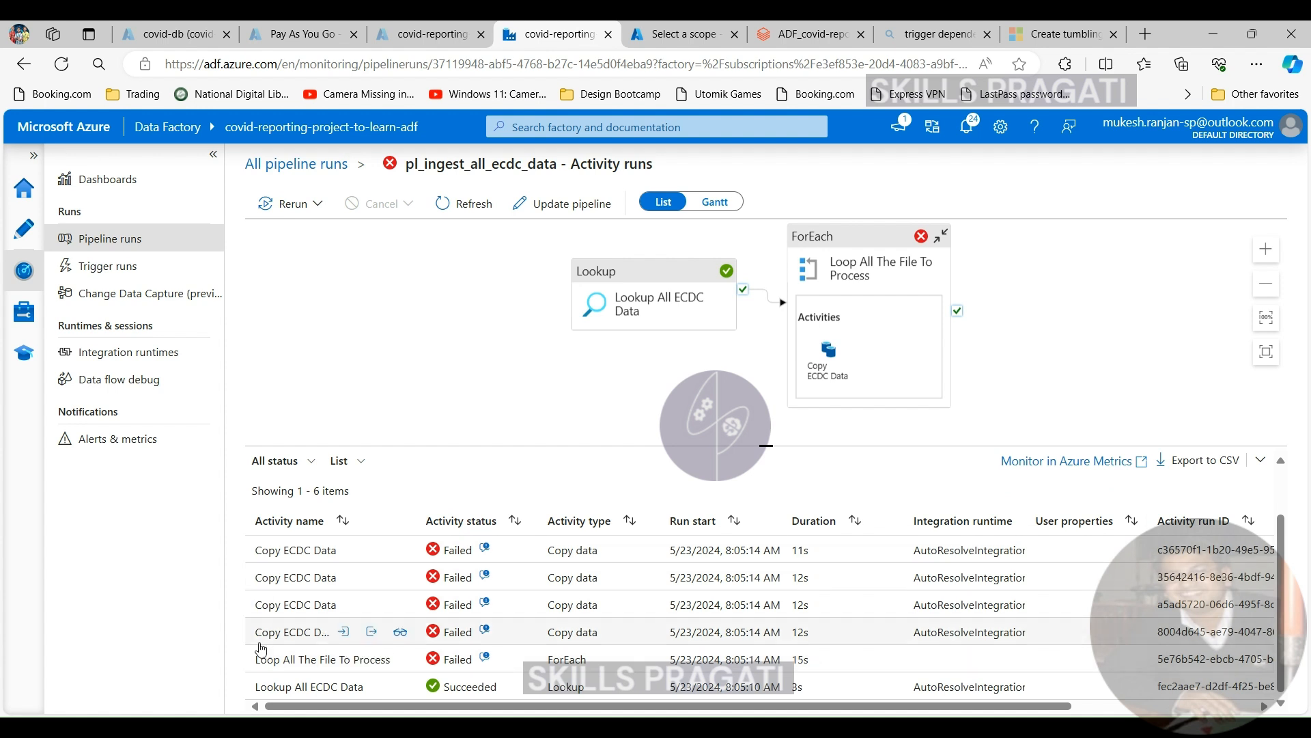
mouse_move(453, 493)
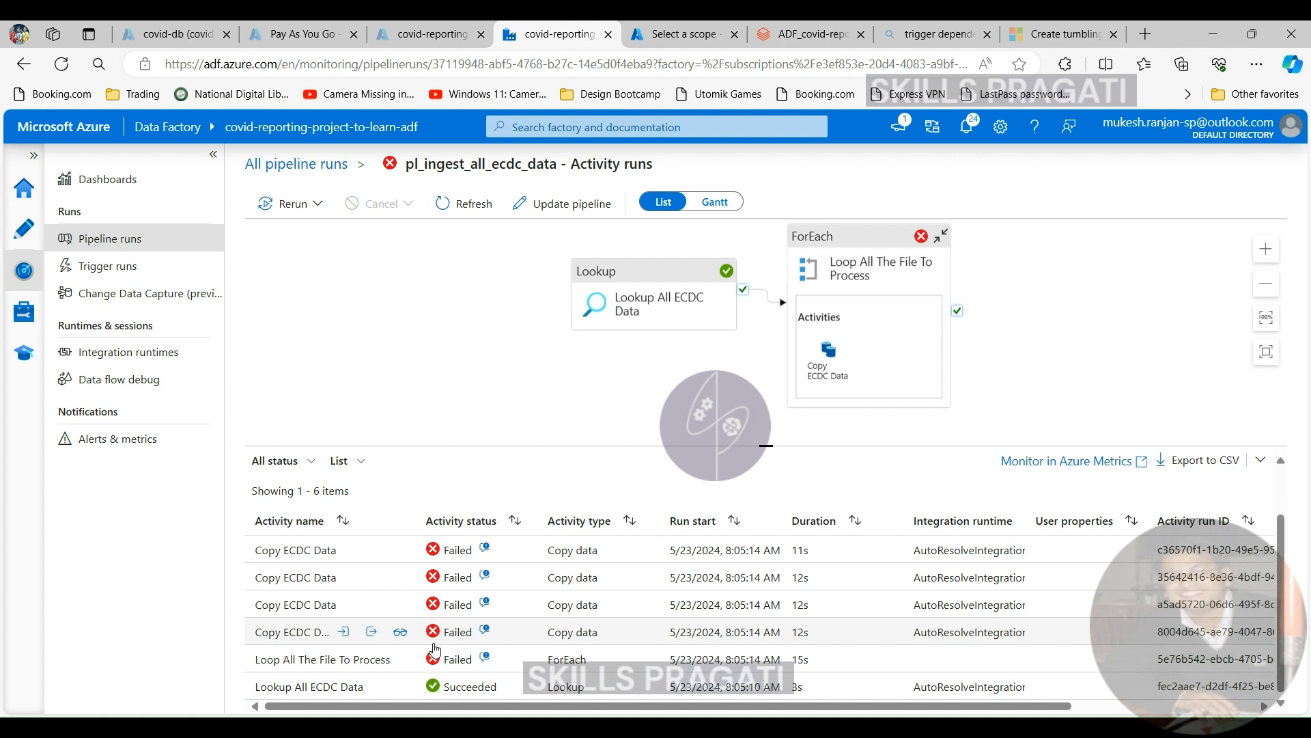
mouse_move(429, 617)
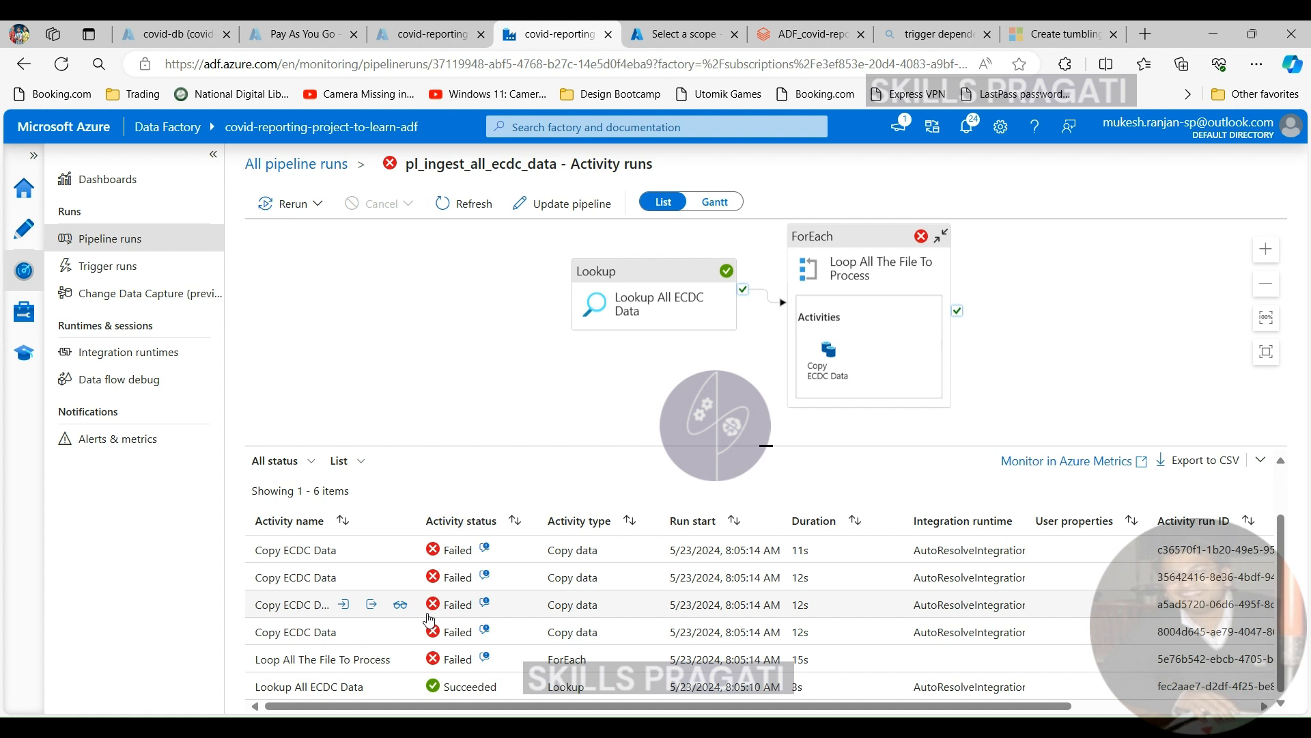